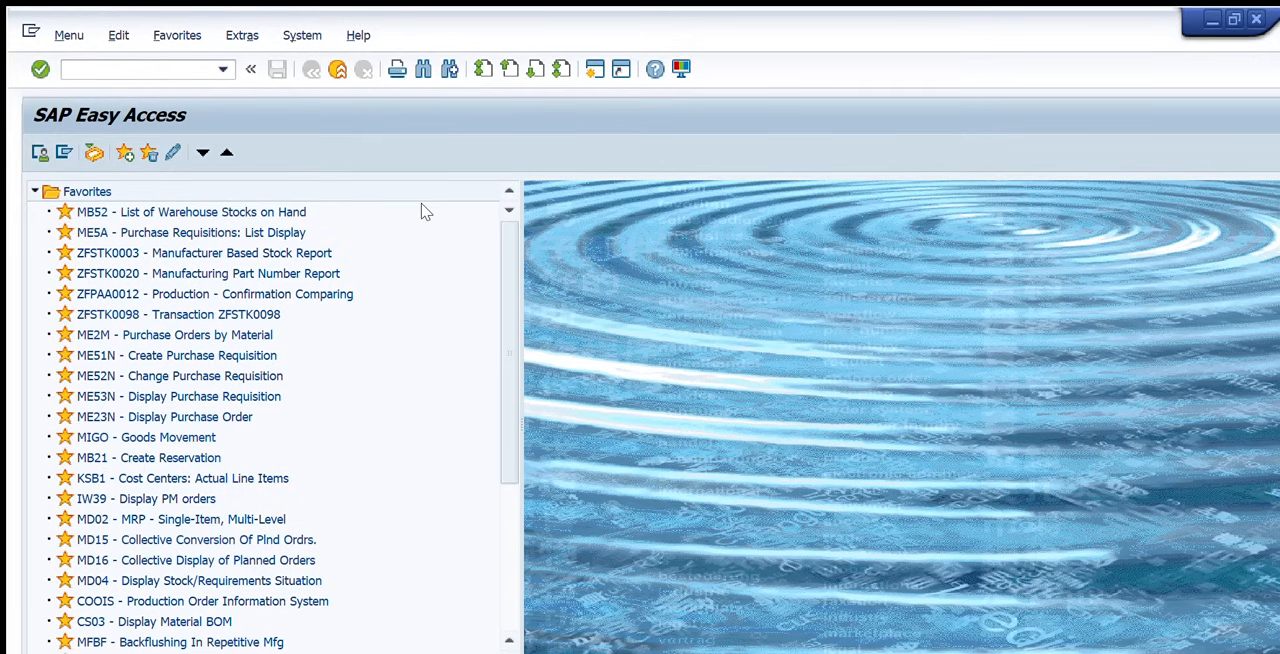
mouse_move(270, 100)
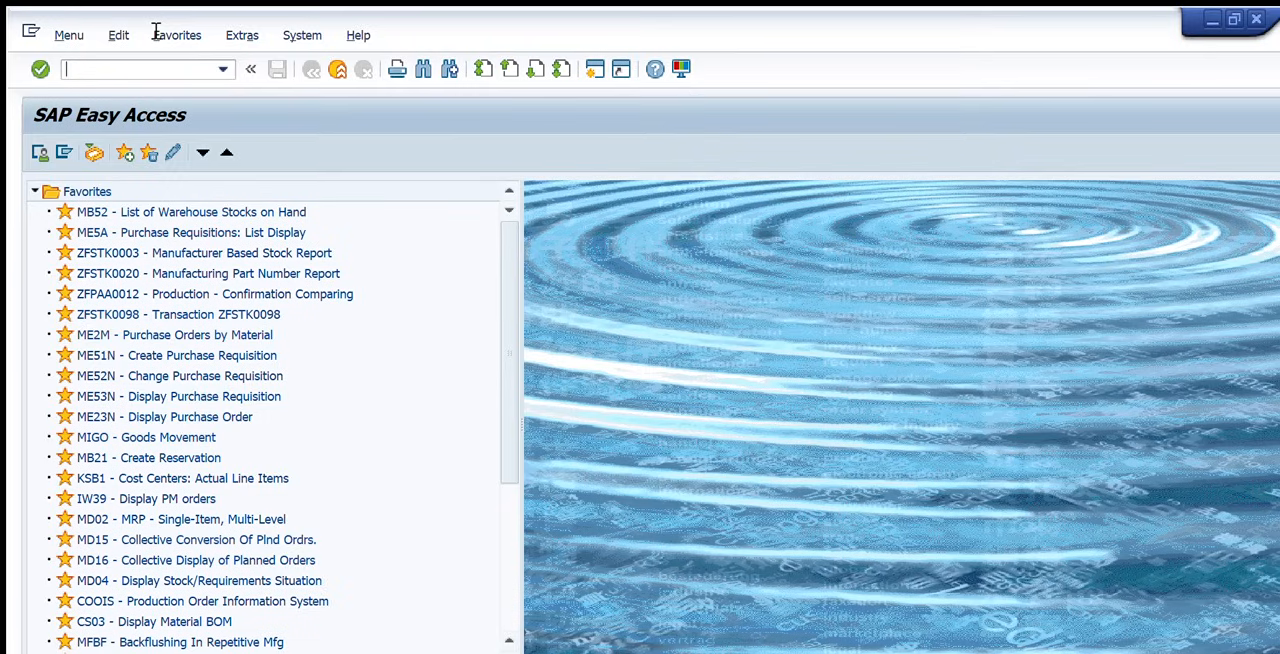
Start transaction MD04 and switch to collective access for plant 3003.
text(m)
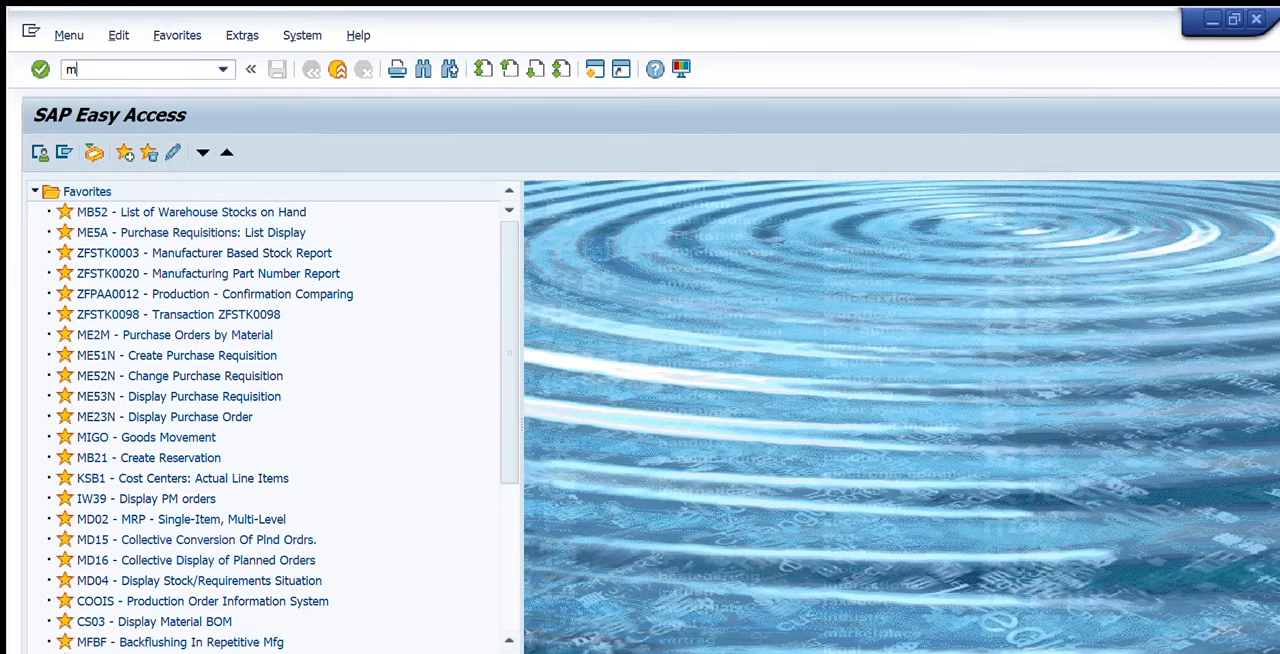
text(d04)
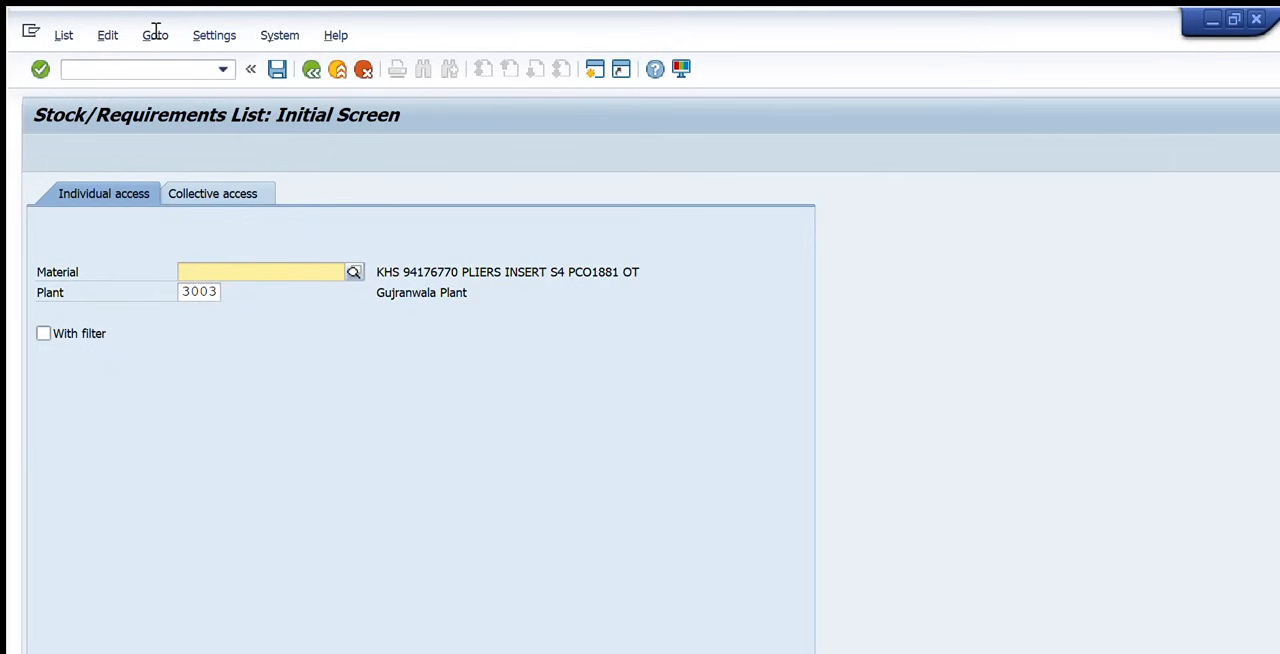
mouse_move(64, 150)
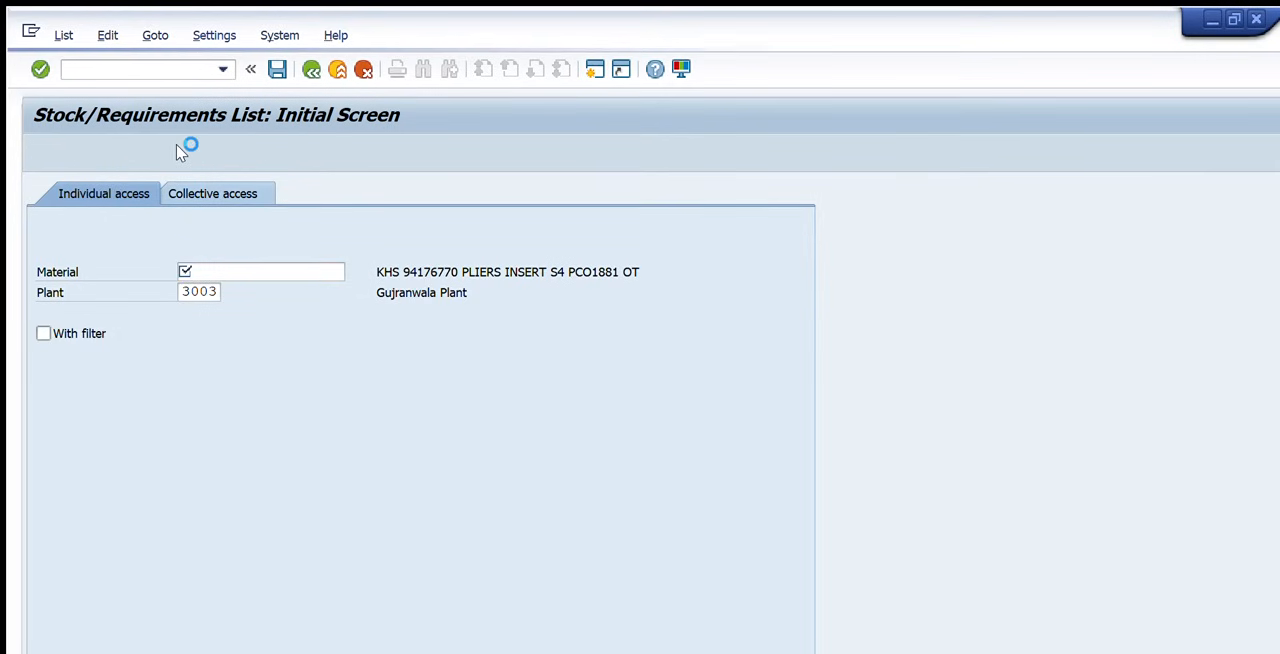
click(214, 193)
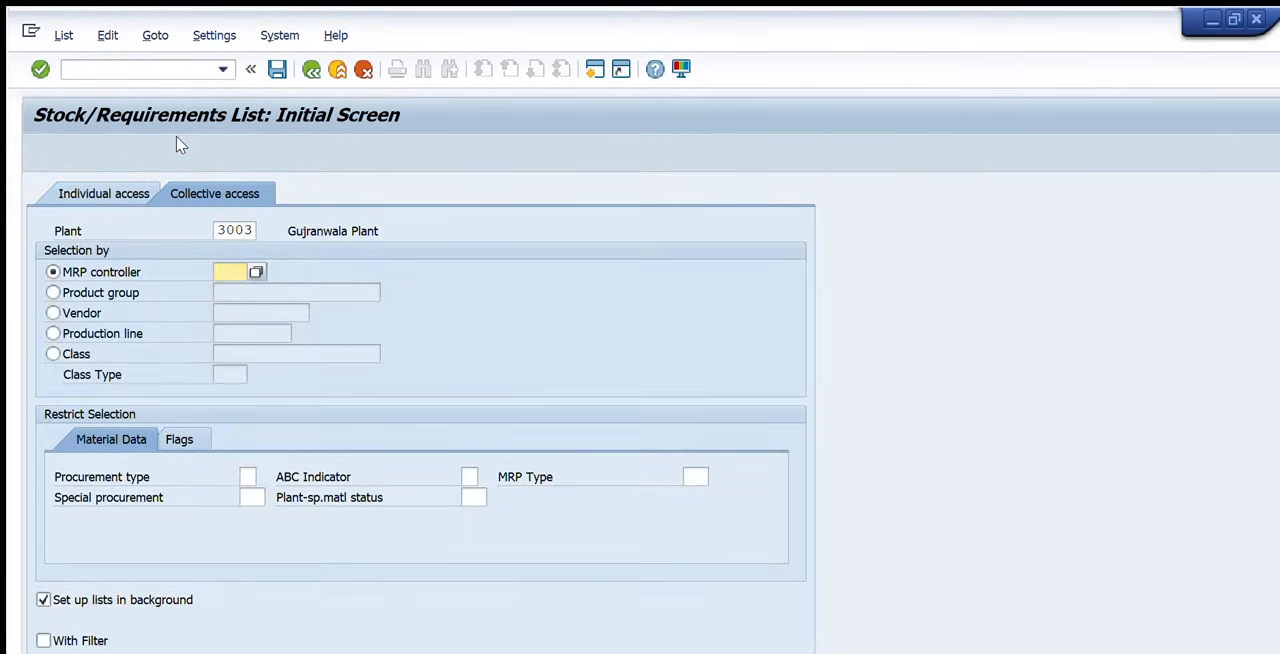
mouse_move(171, 360)
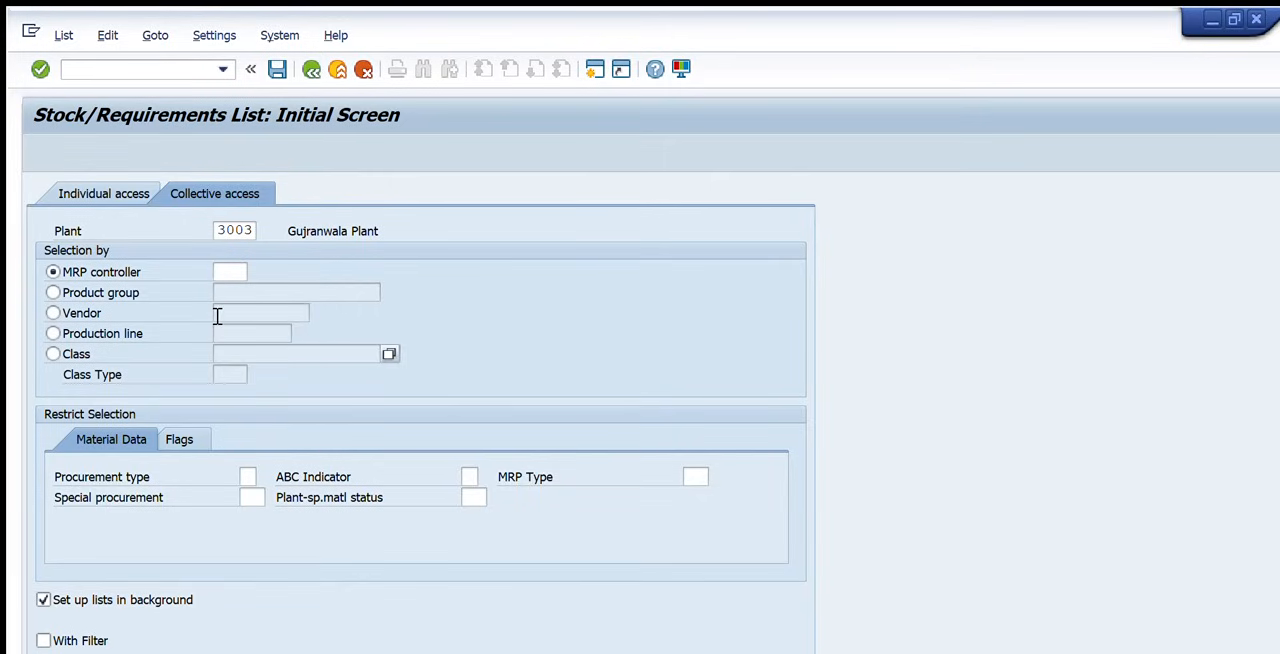
mouse_move(220, 372)
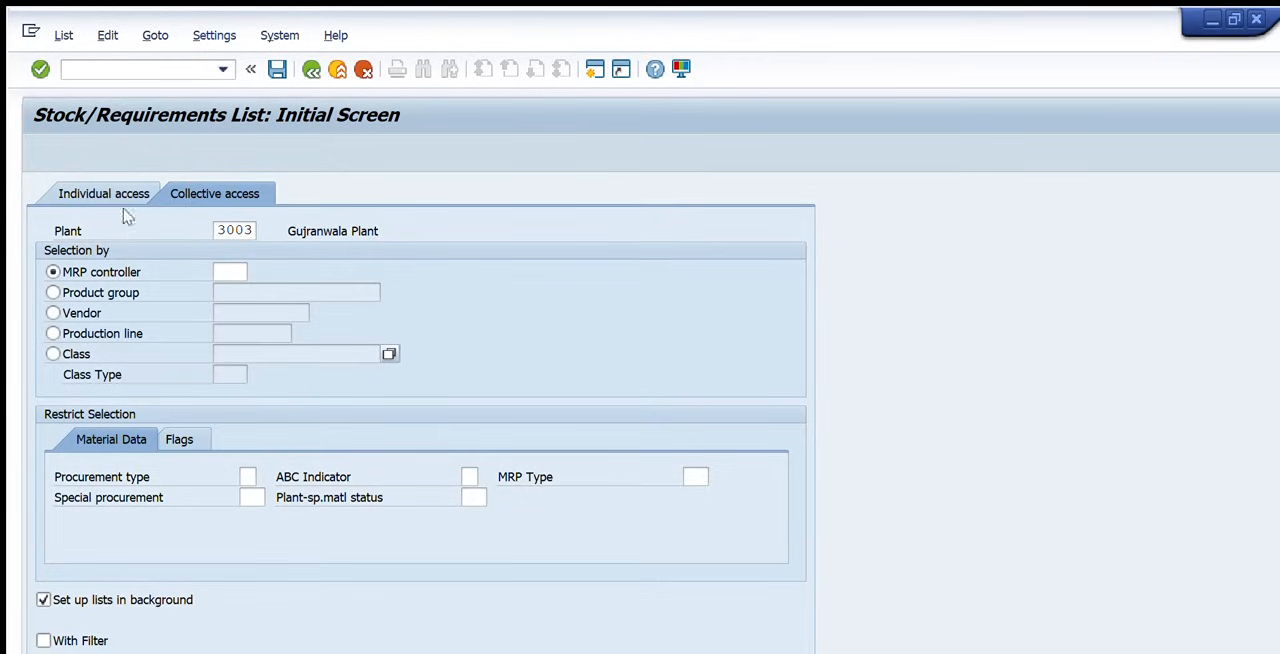
mouse_move(66, 148)
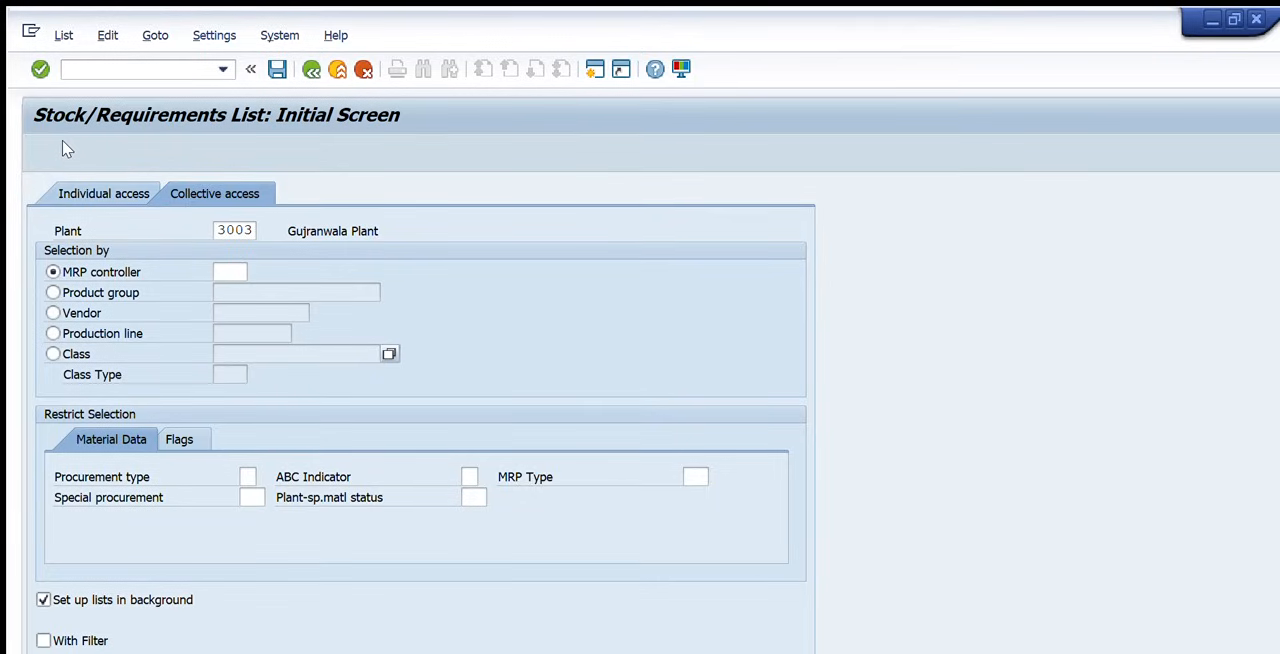
Switch to individual access and enter material 600-050-008.
click(103, 193)
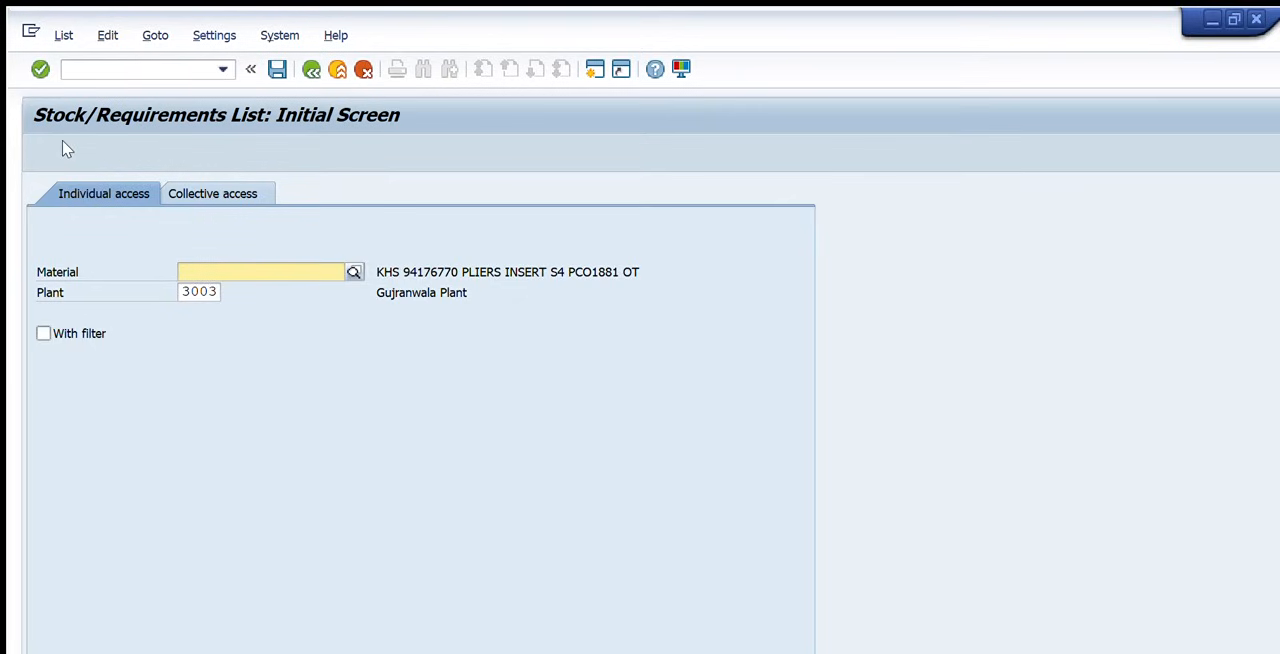
text(600-050-008)
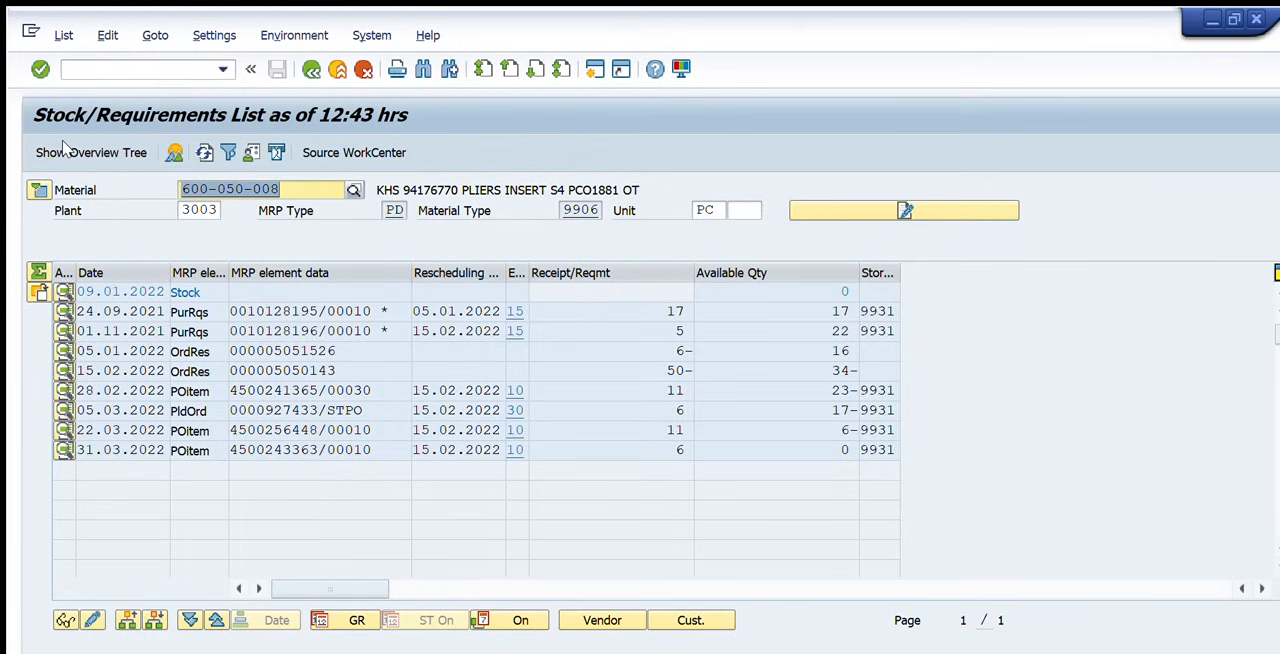
mouse_move(464, 291)
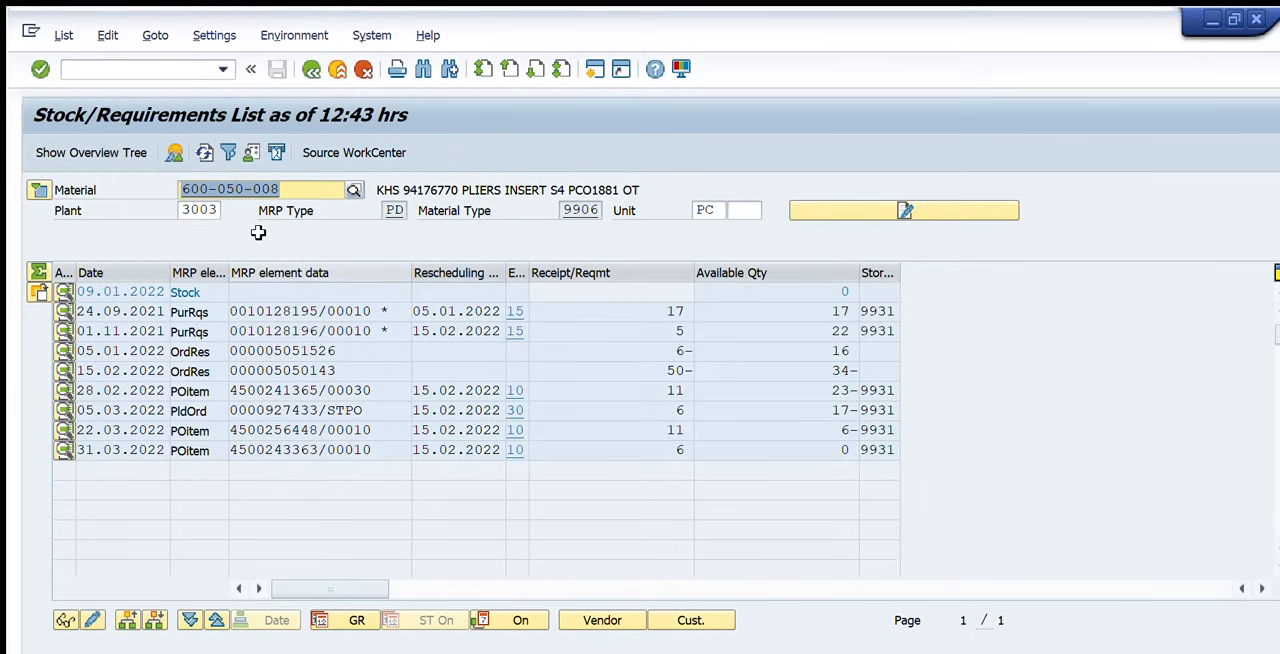
mouse_move(327, 150)
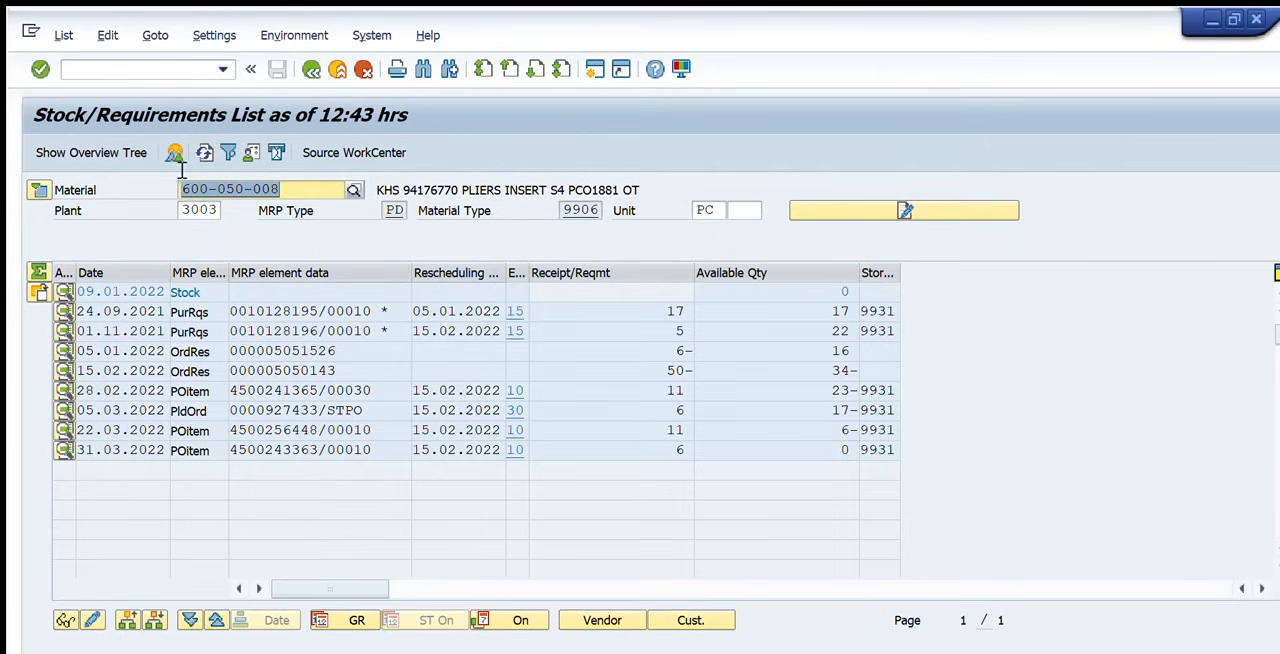
mouse_move(393, 158)
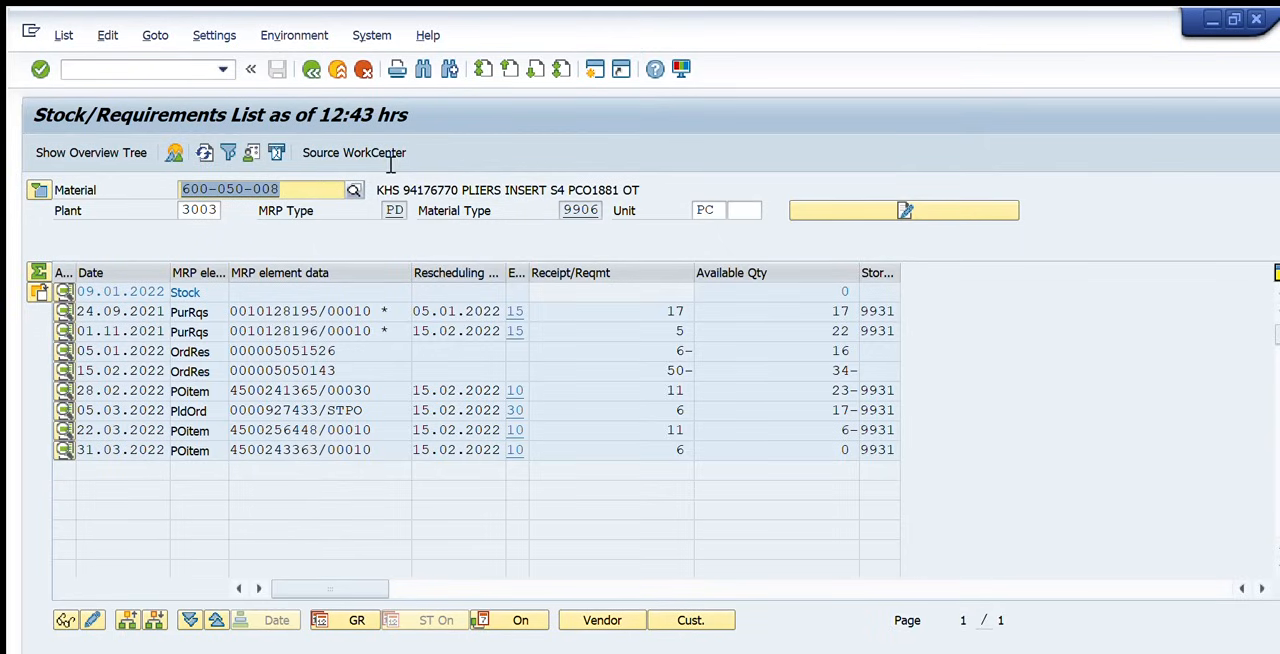
mouse_move(550, 165)
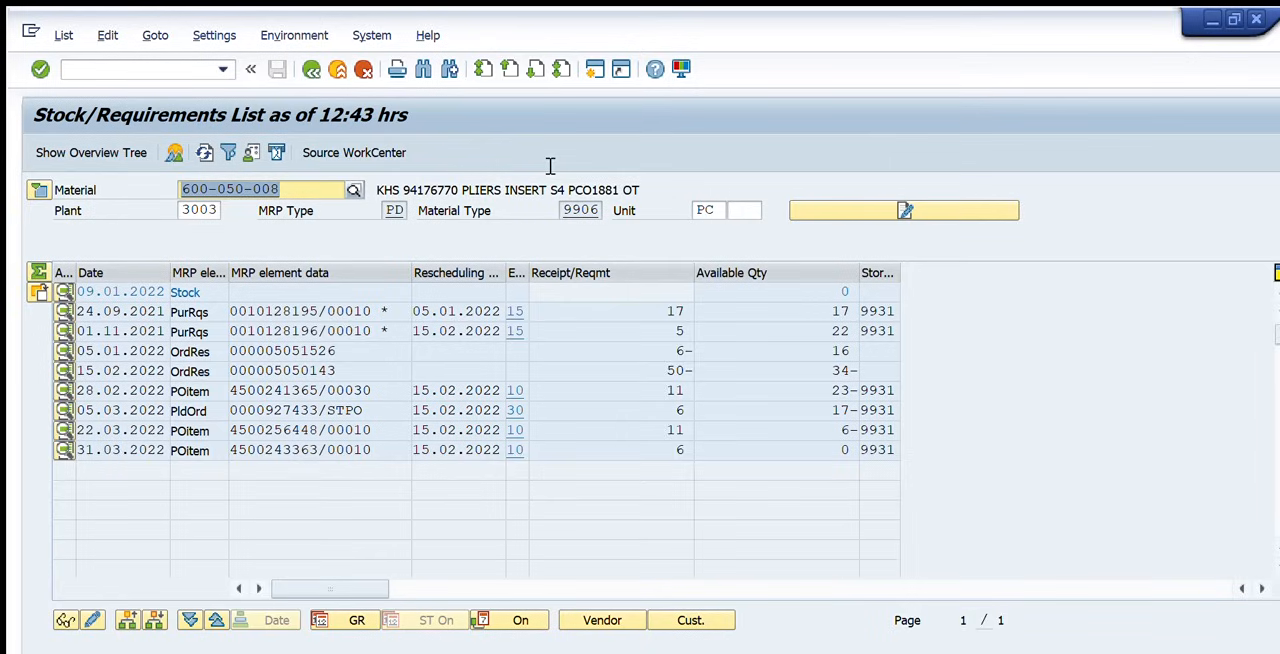
mouse_move(699, 163)
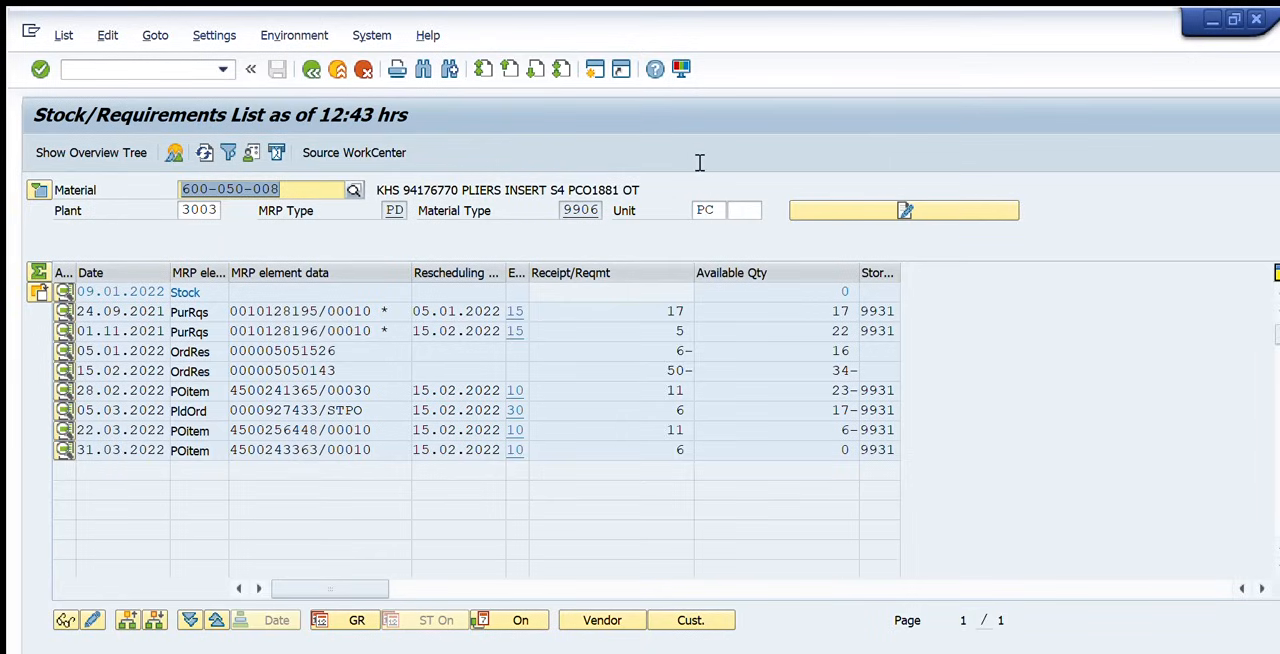
mouse_move(885, 232)
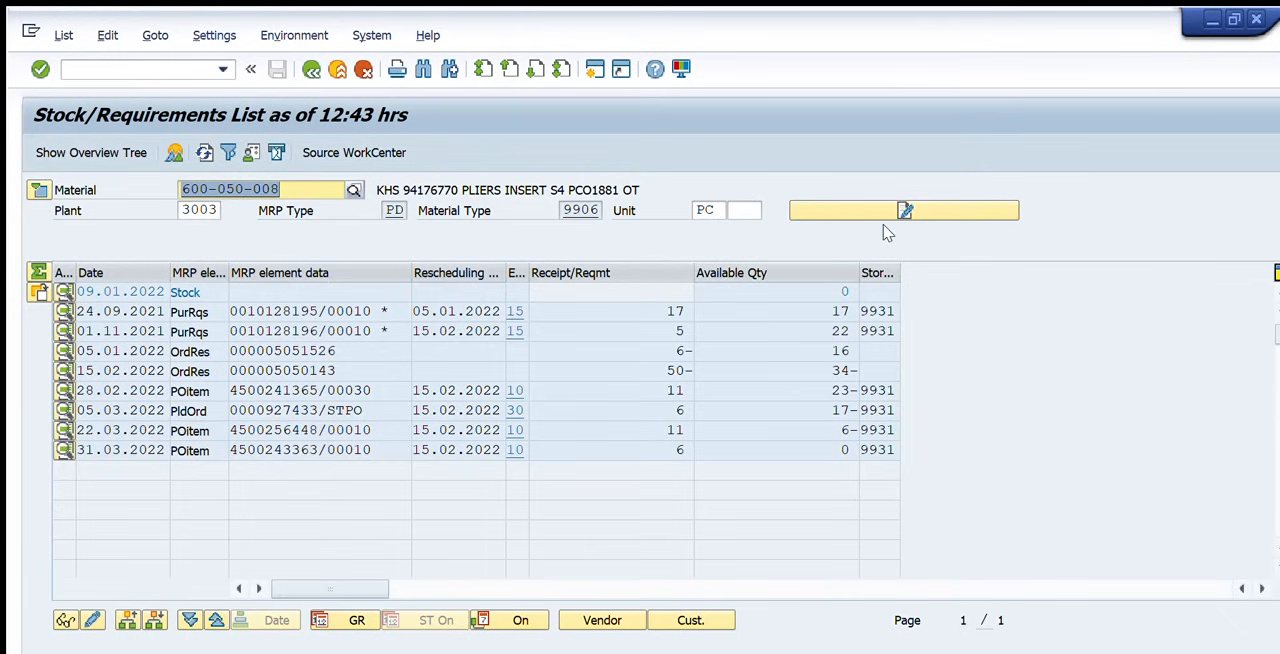
mouse_move(925, 235)
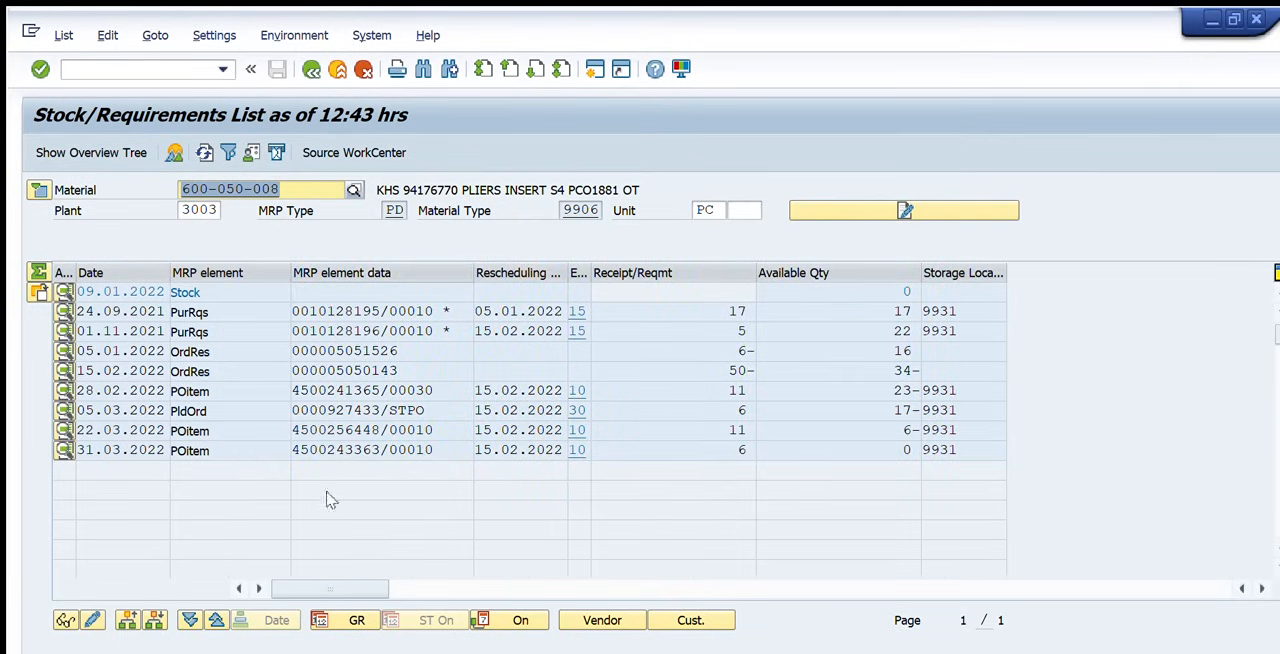
mouse_move(347, 224)
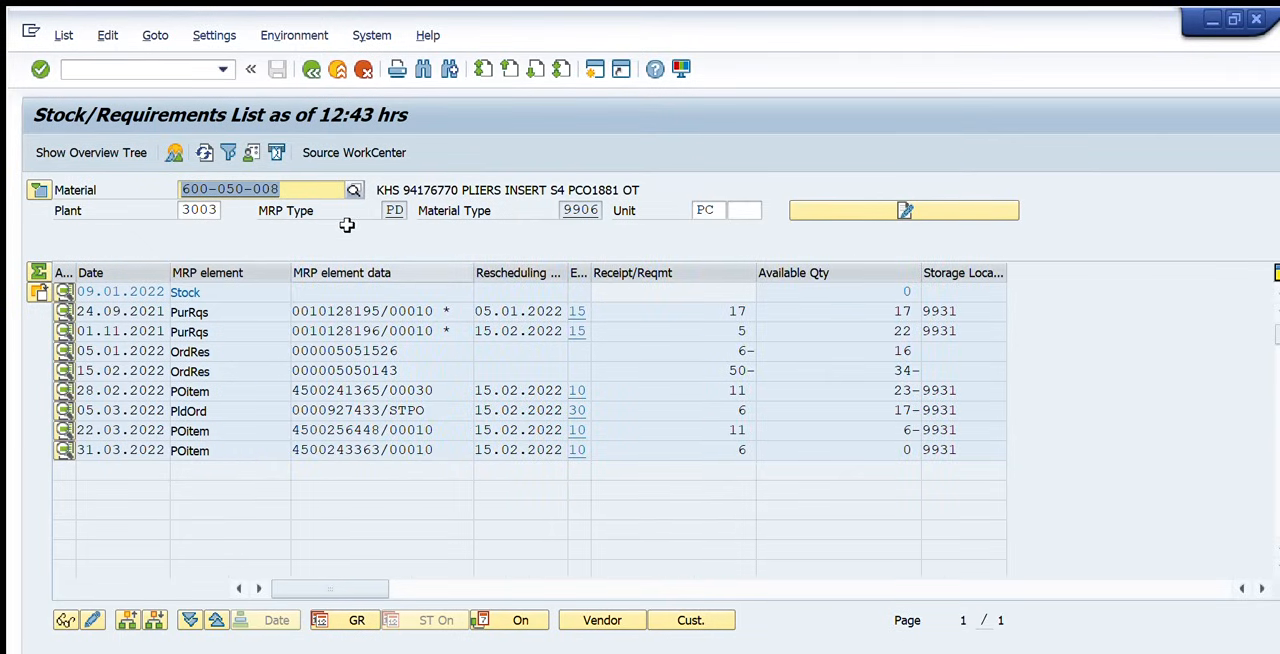
mouse_move(520, 235)
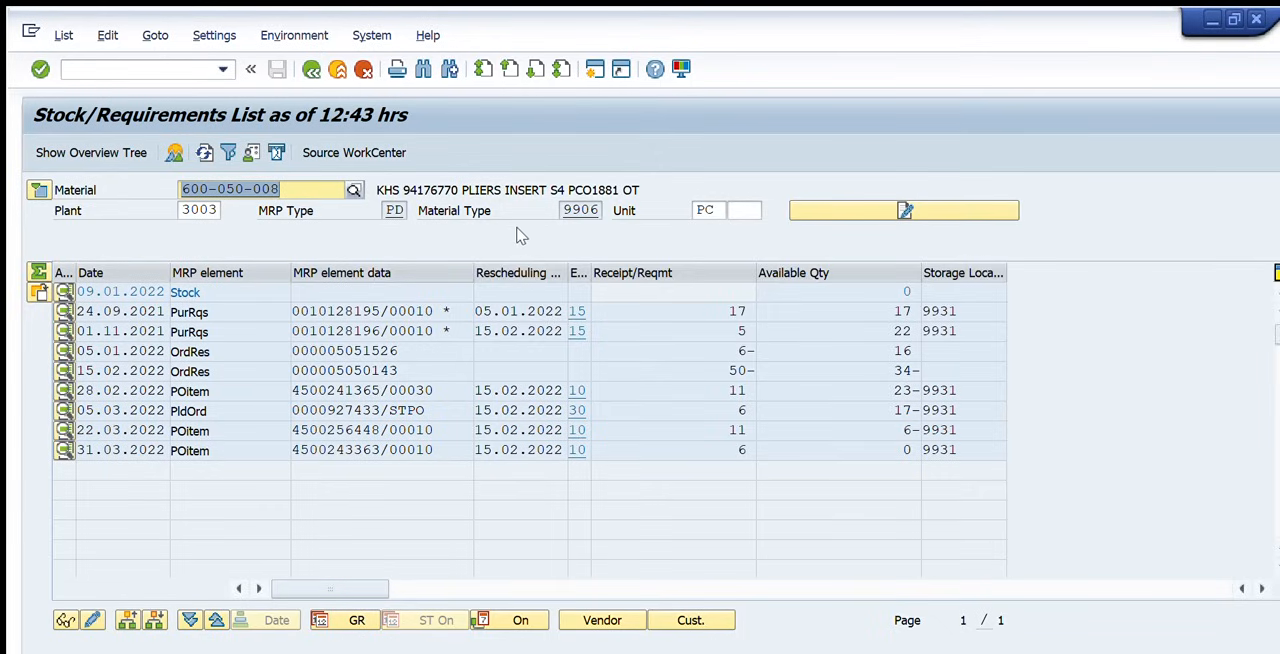
mouse_move(580, 235)
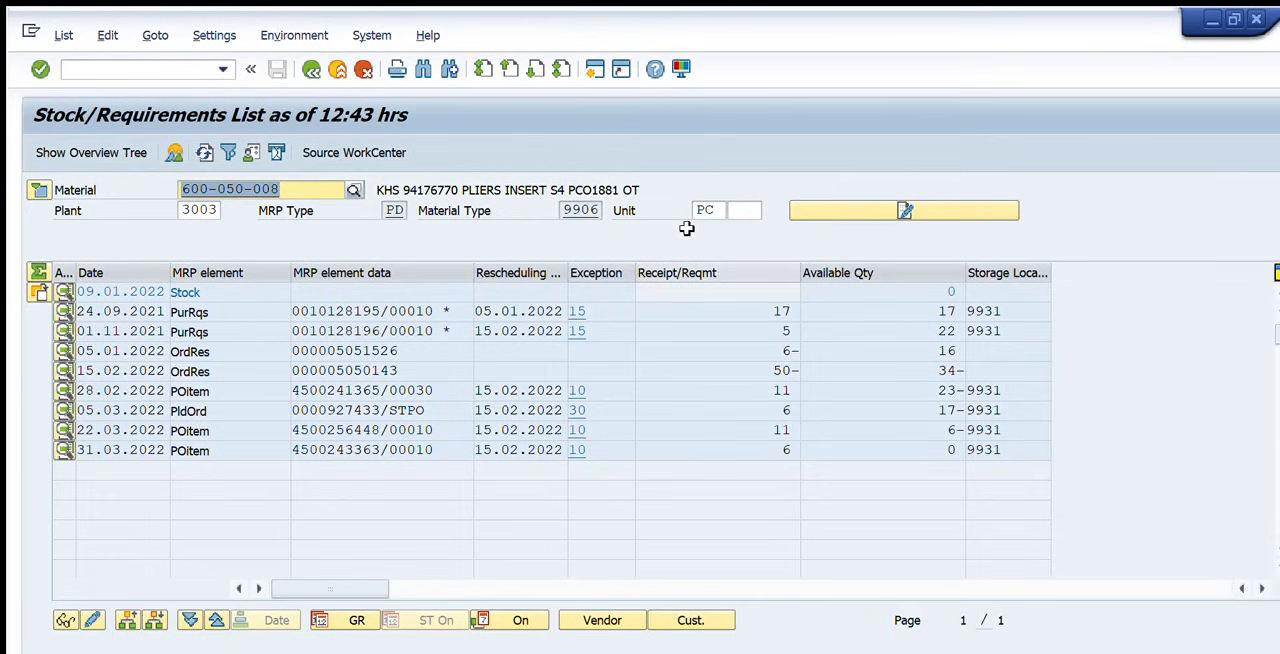
mouse_move(675, 245)
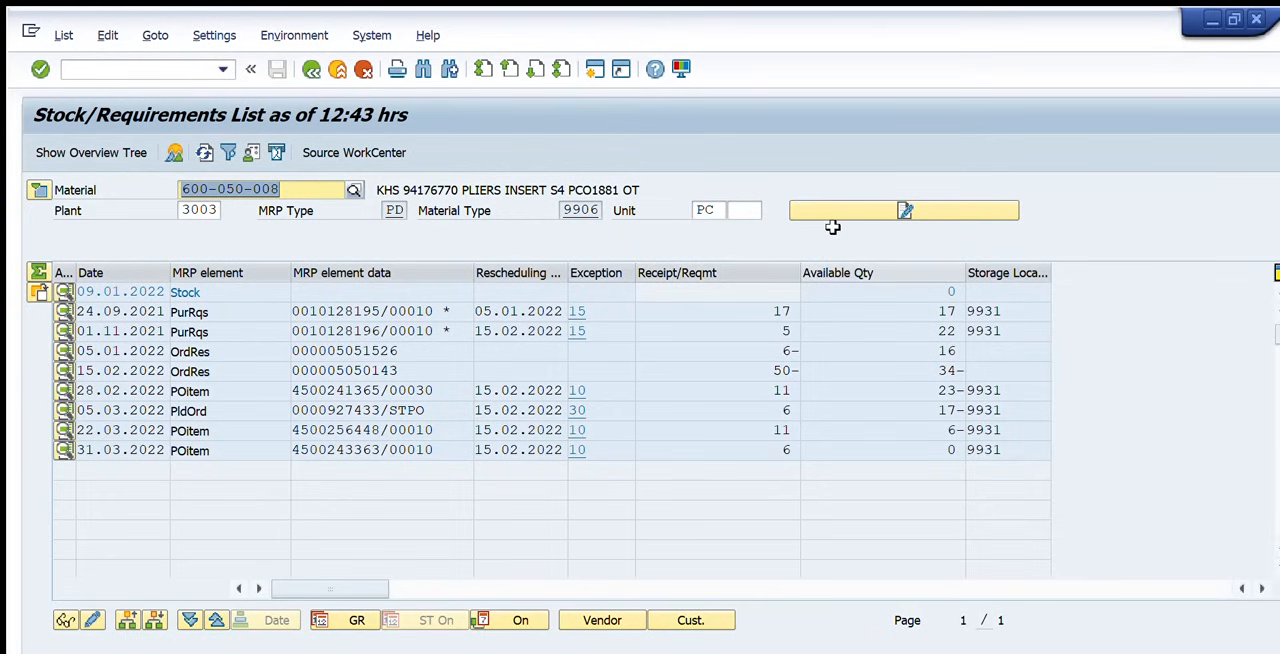
mouse_move(855, 420)
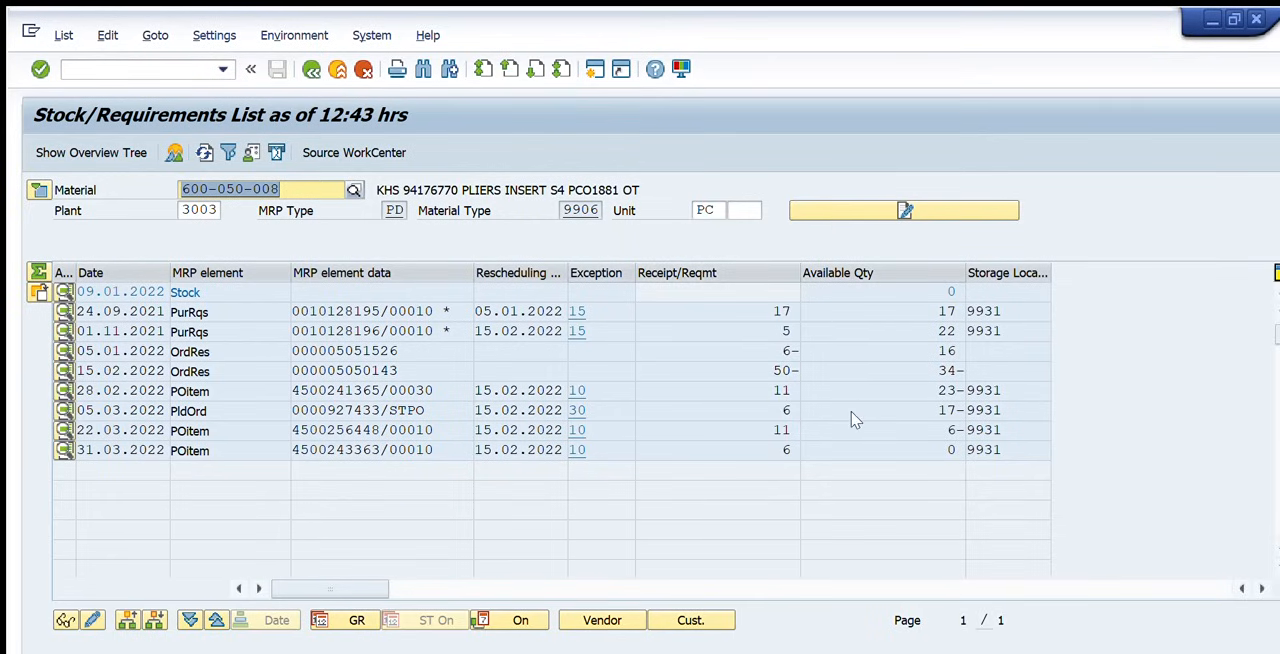
mouse_move(1035, 225)
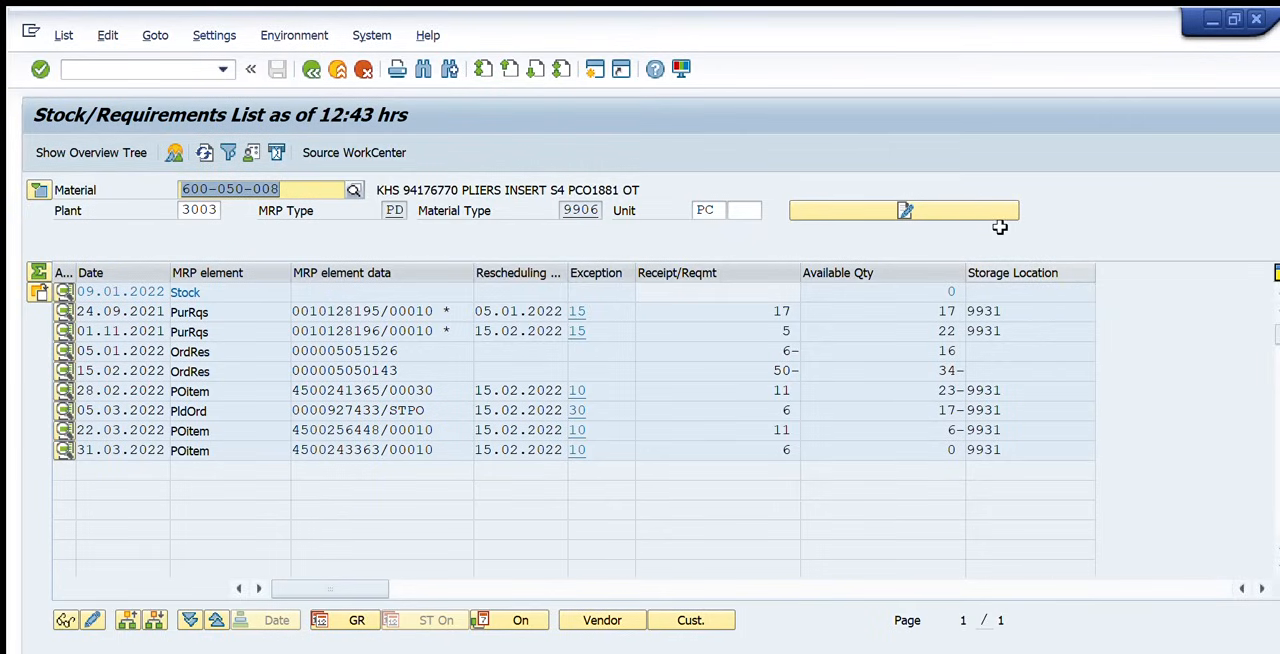
mouse_move(168, 256)
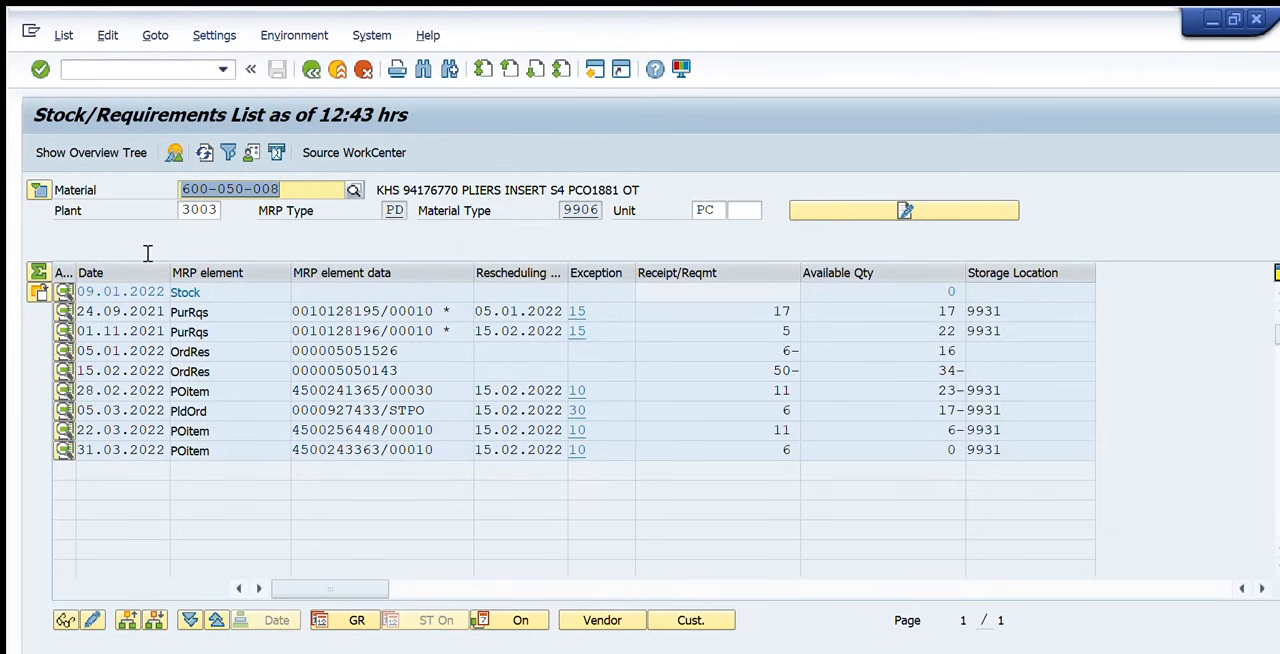
mouse_move(83, 253)
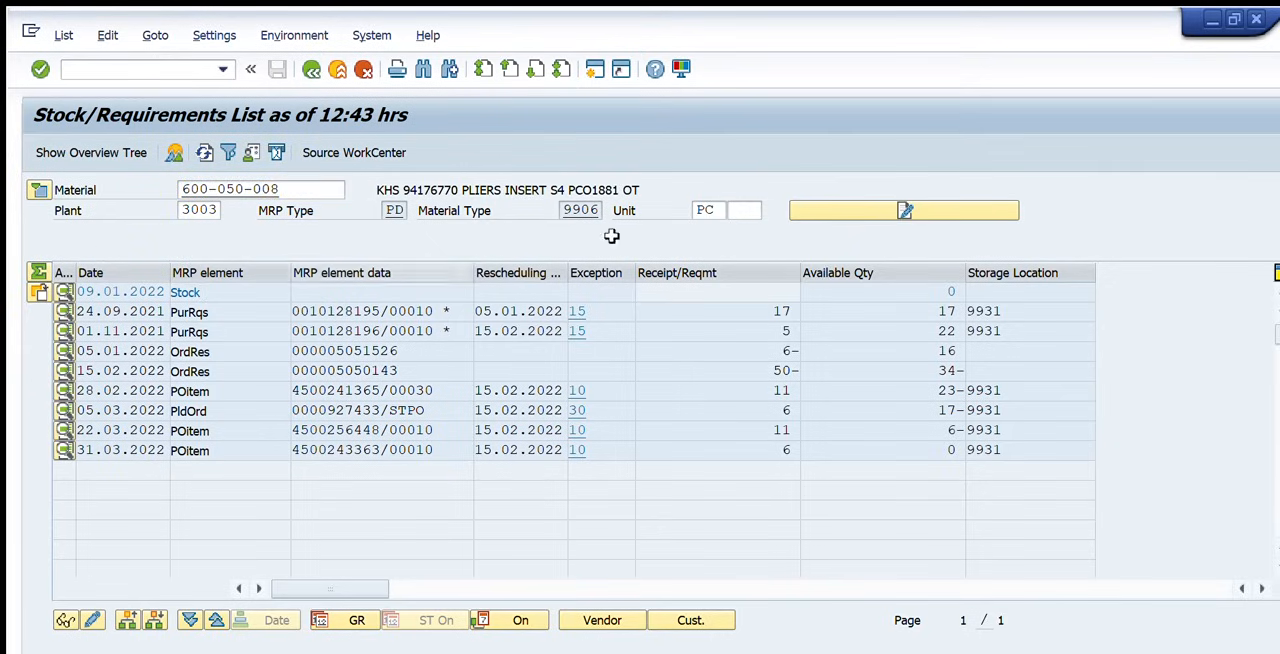
click(950, 291)
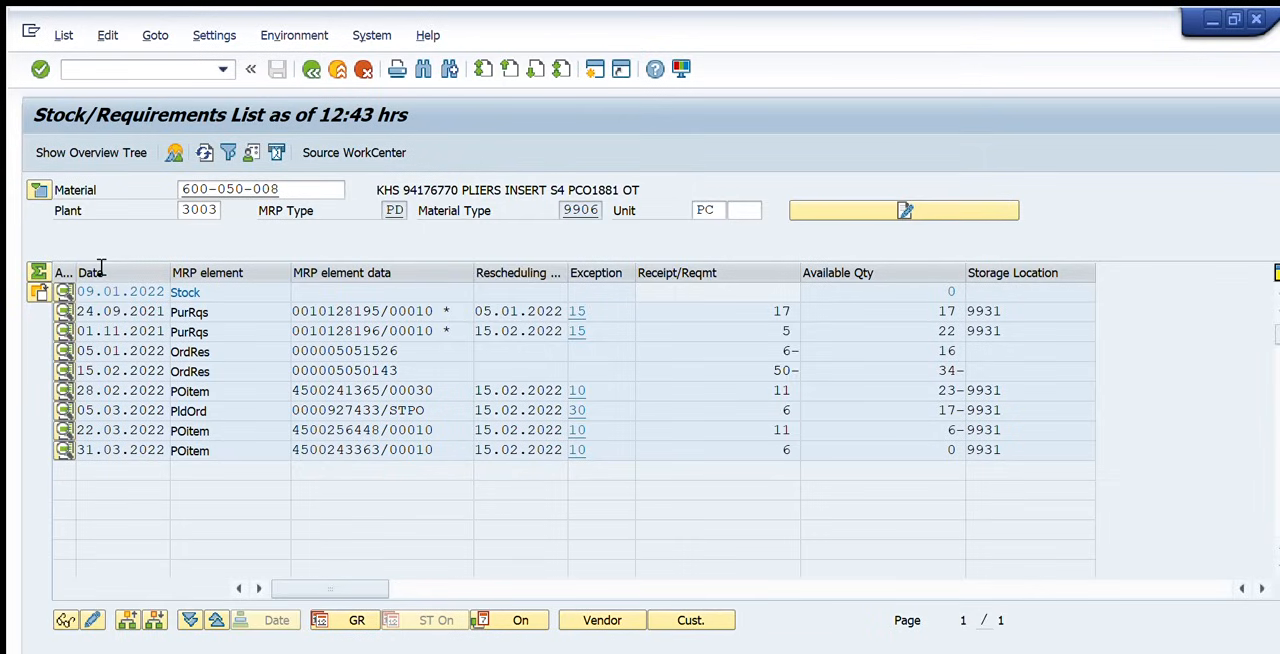
mouse_move(142, 272)
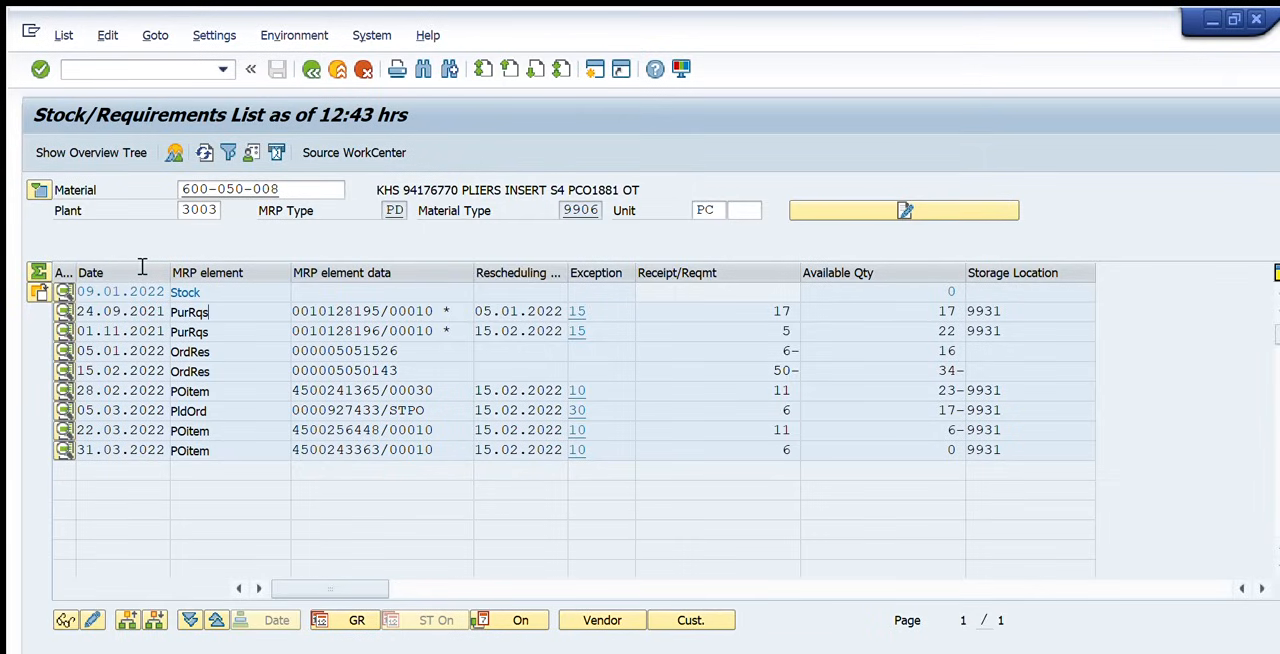
mouse_move(378, 267)
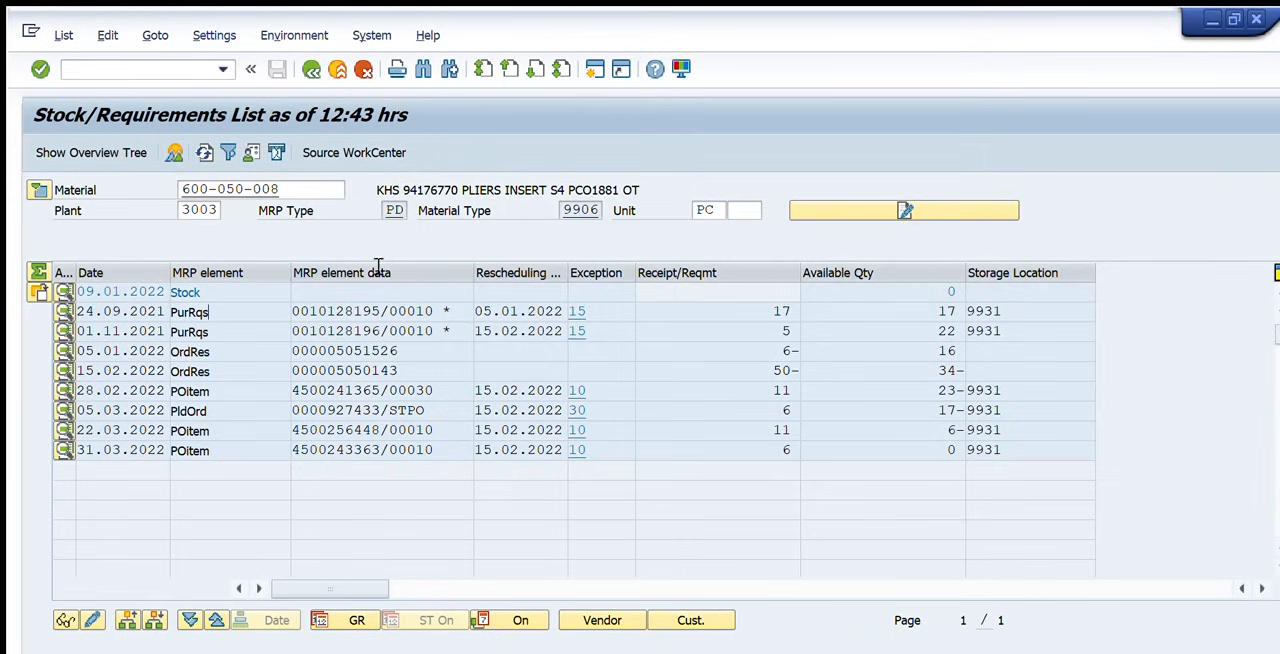
double_click(337, 311)
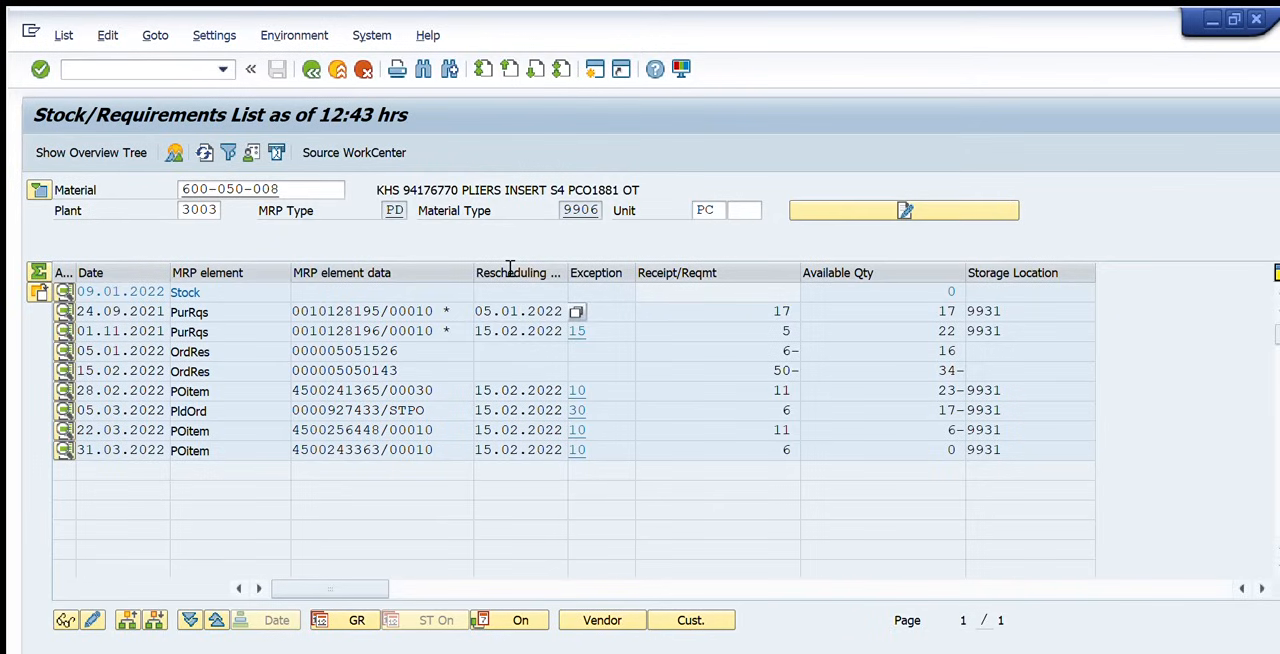
mouse_move(413, 298)
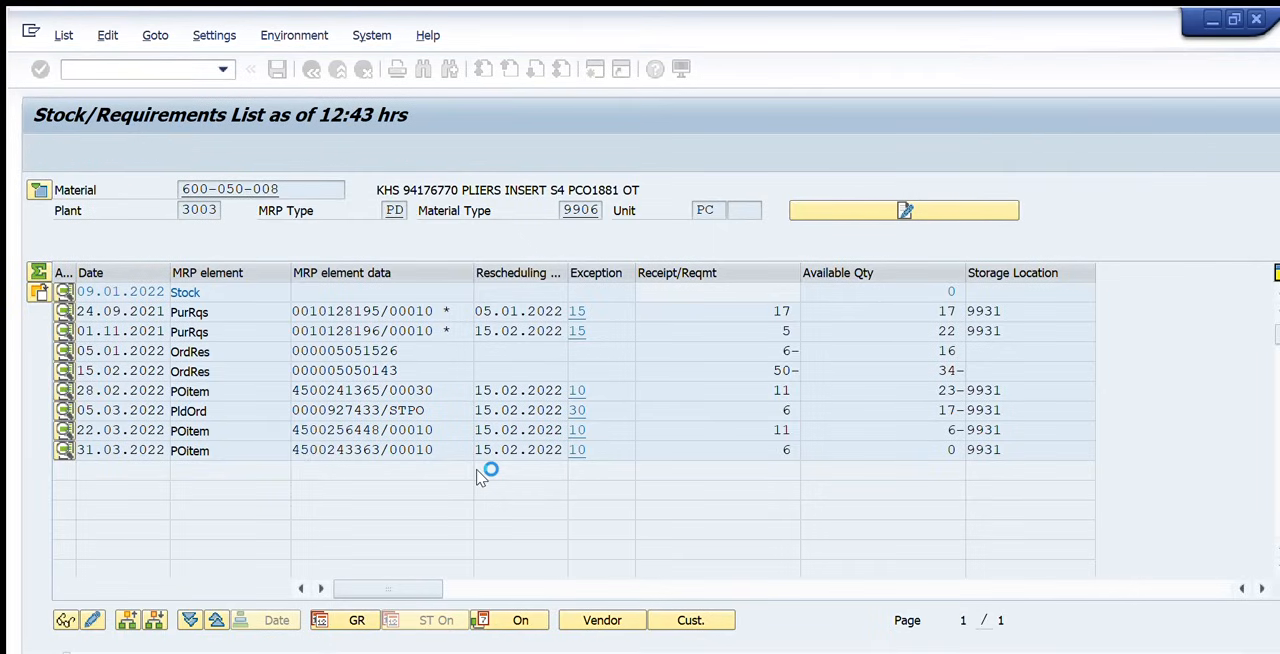
double_click(362, 311)
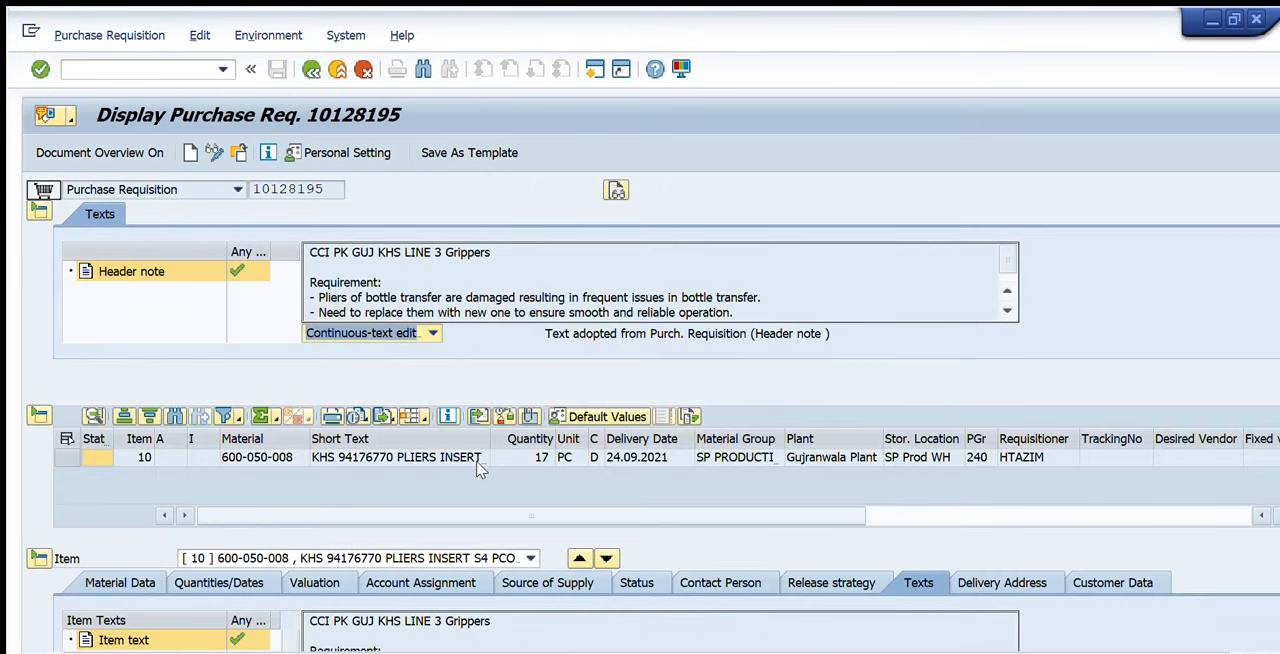
mouse_move(280, 152)
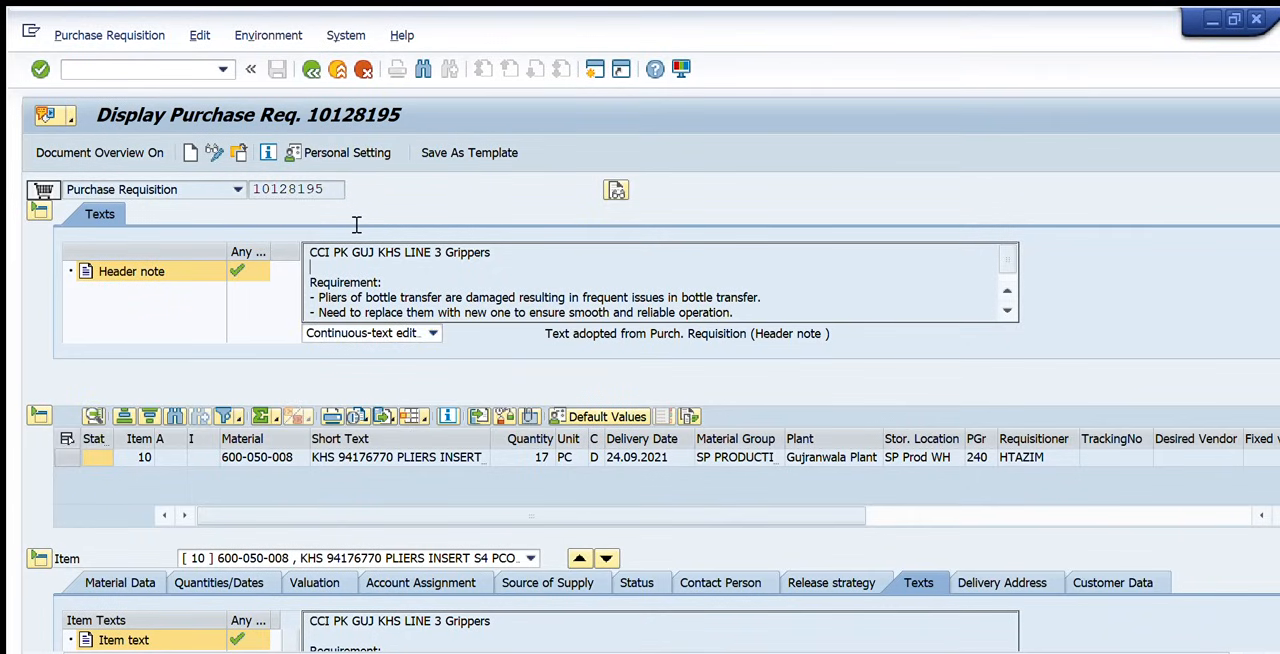
scroll(down, 3)
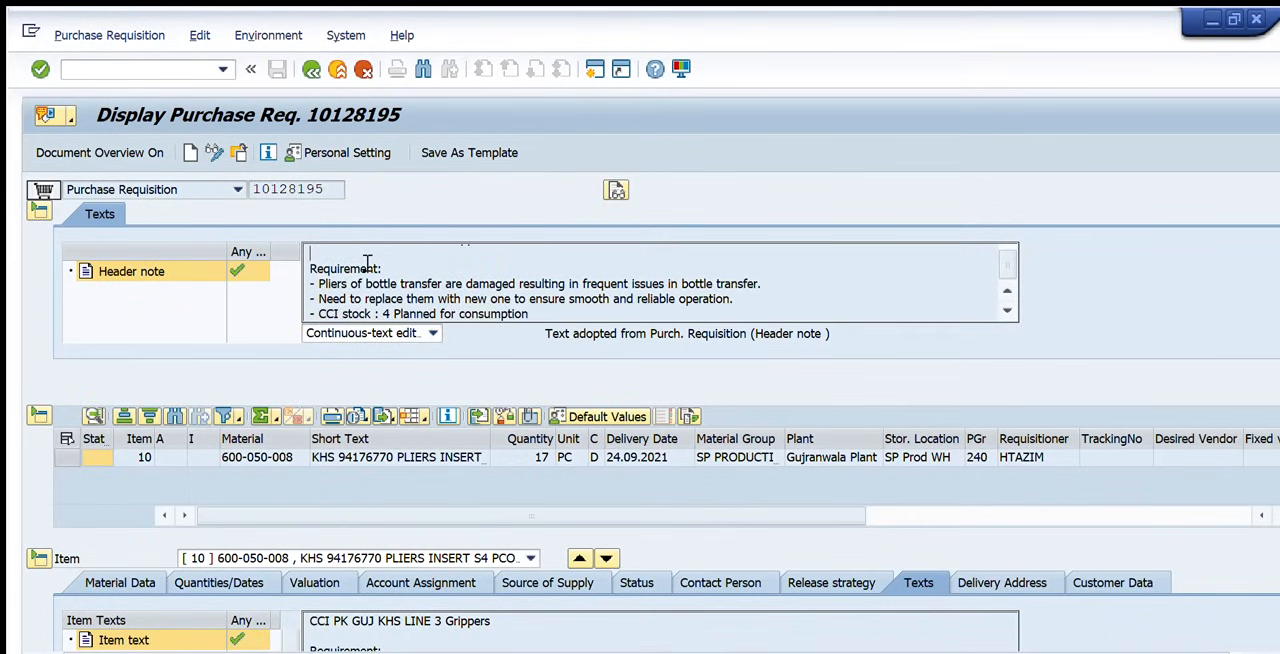
click(258, 457)
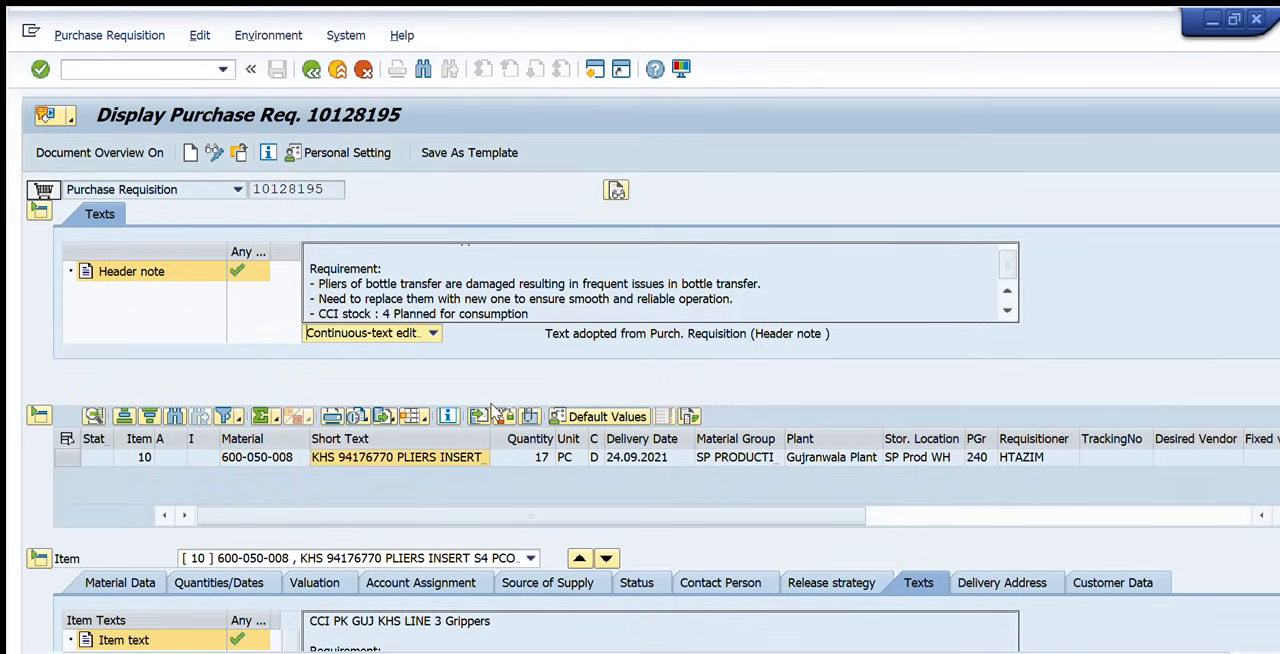
scroll(right, 3)
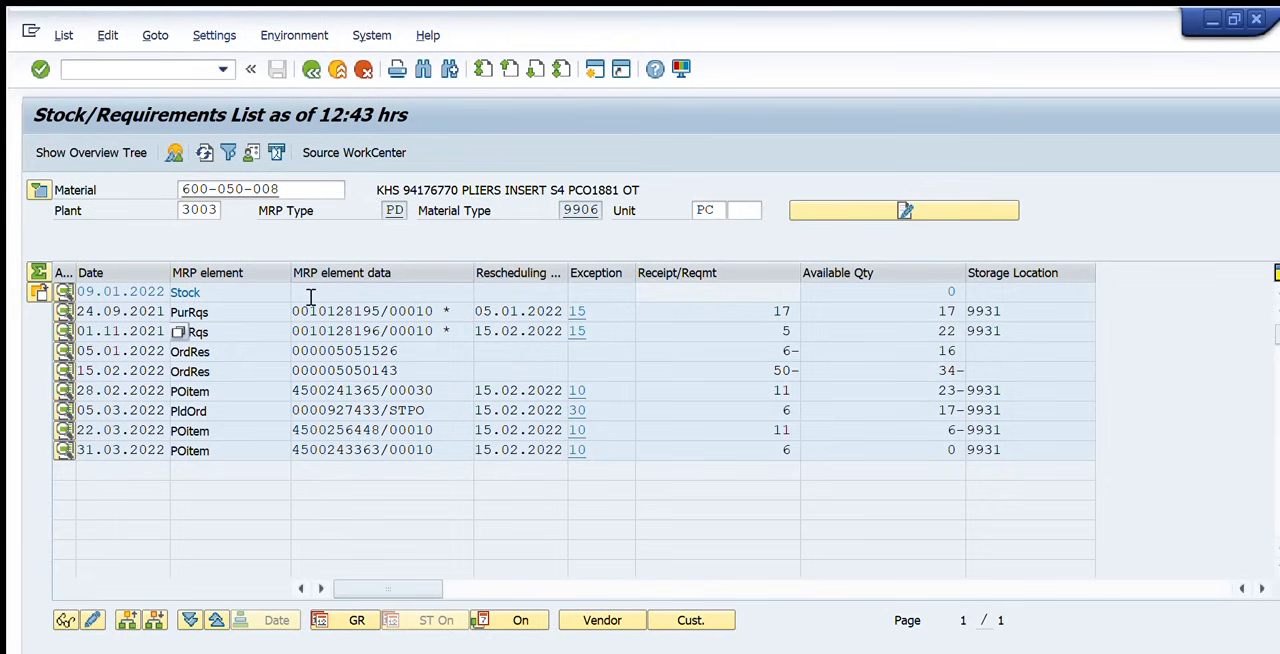
mouse_move(495, 307)
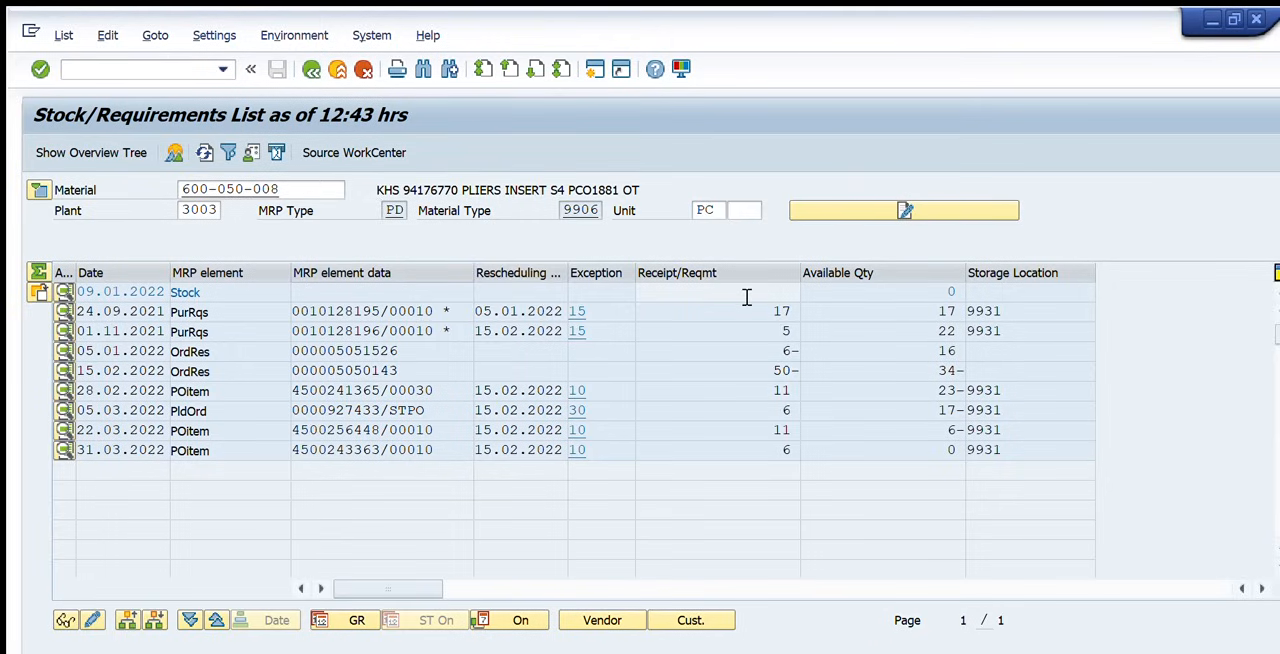
mouse_move(891, 297)
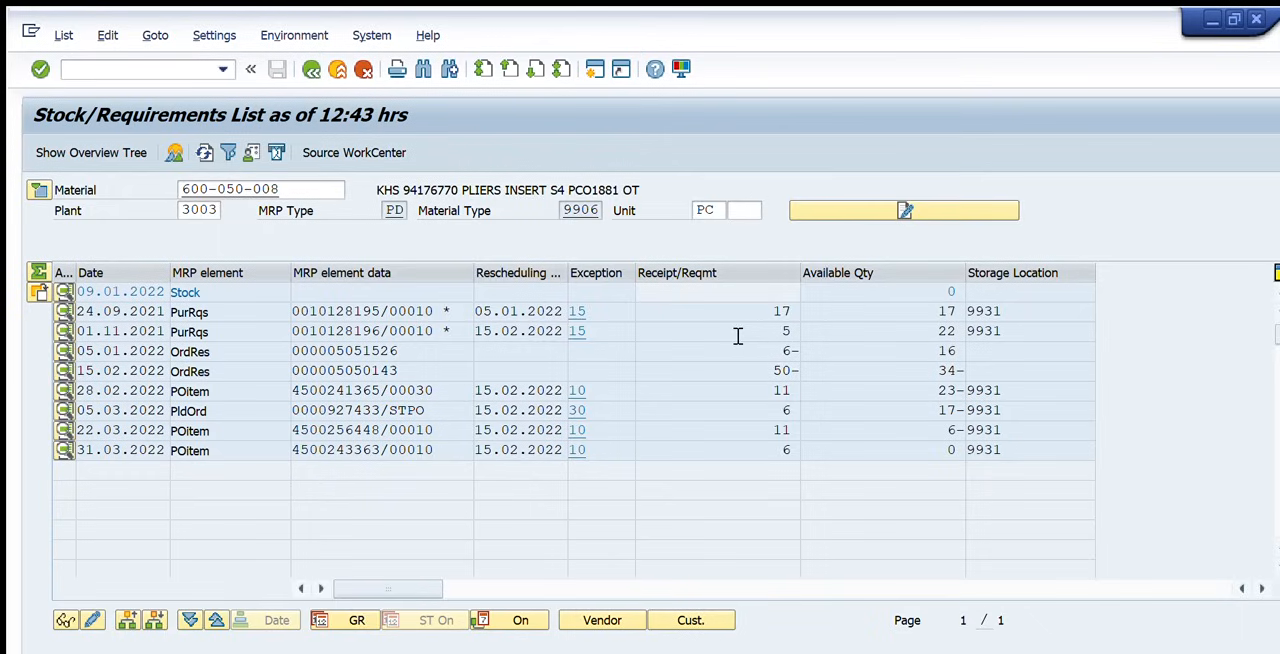
mouse_move(82, 341)
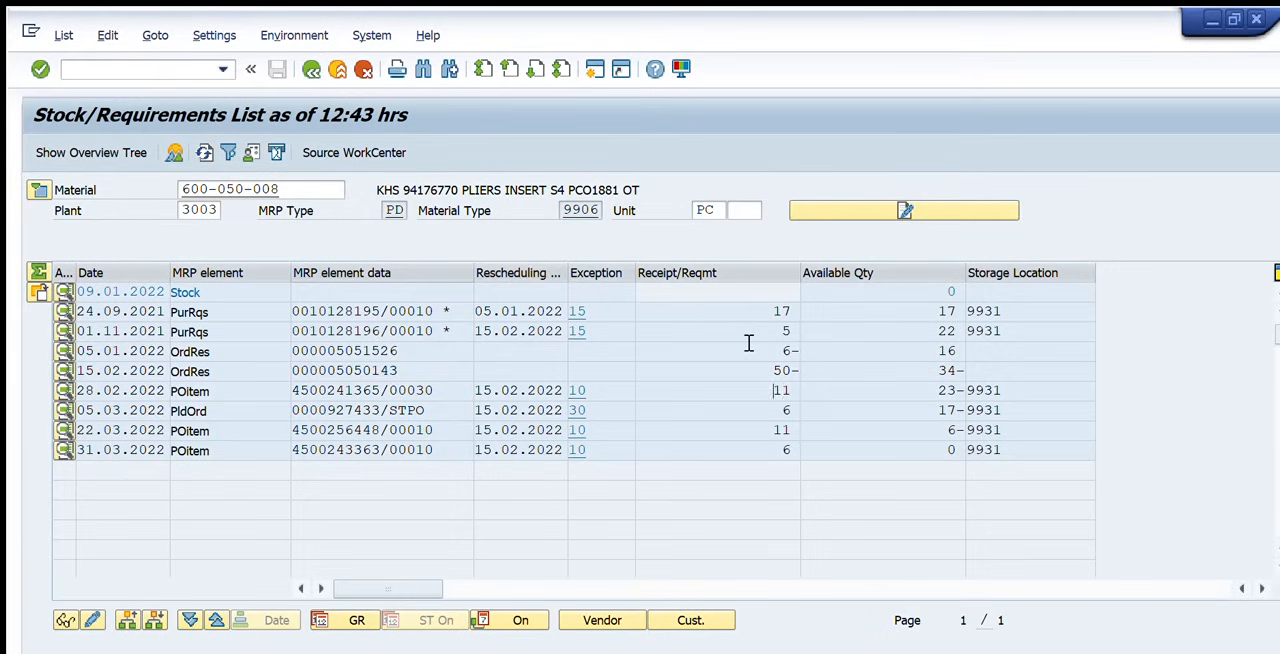
mouse_move(764, 328)
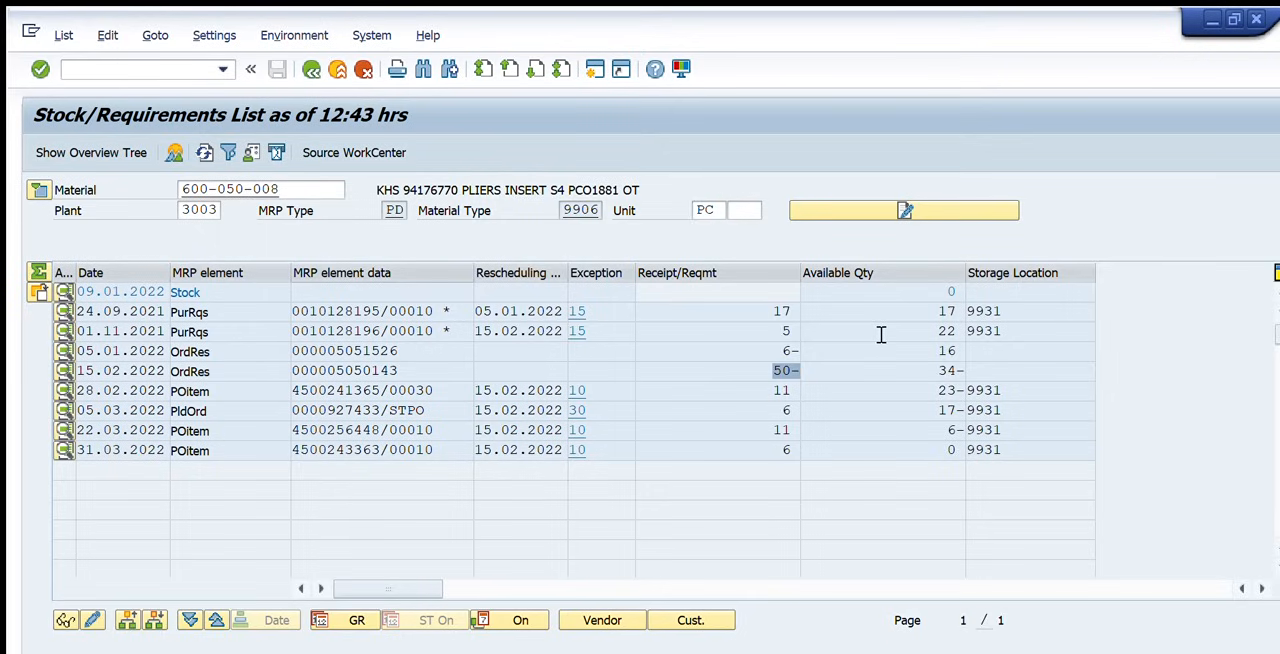
click(785, 370)
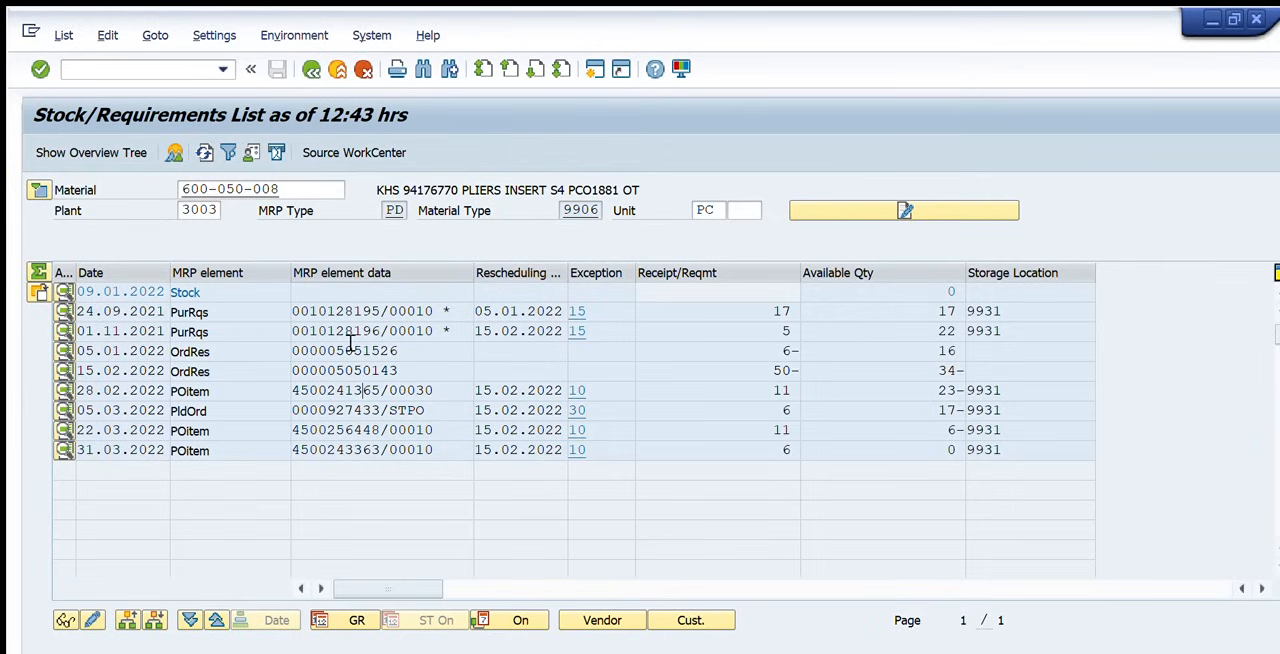
mouse_move(745, 358)
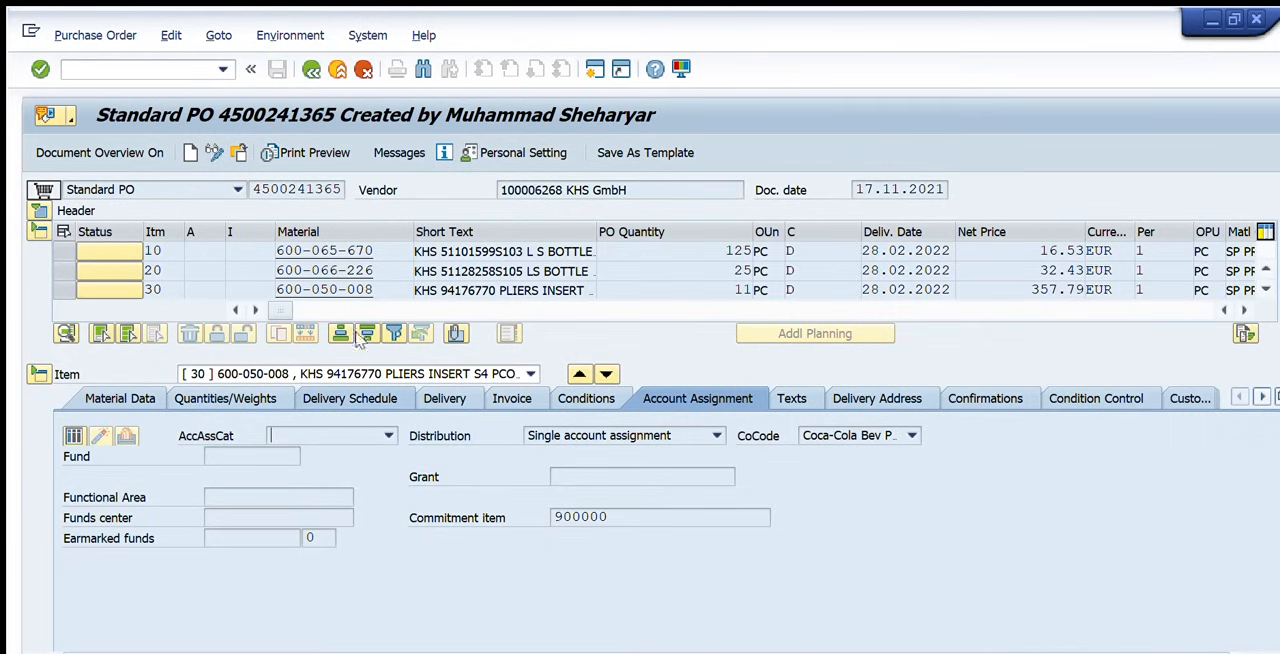
Scroll right through item 30 of the standard purchase order.
scroll(right, 3)
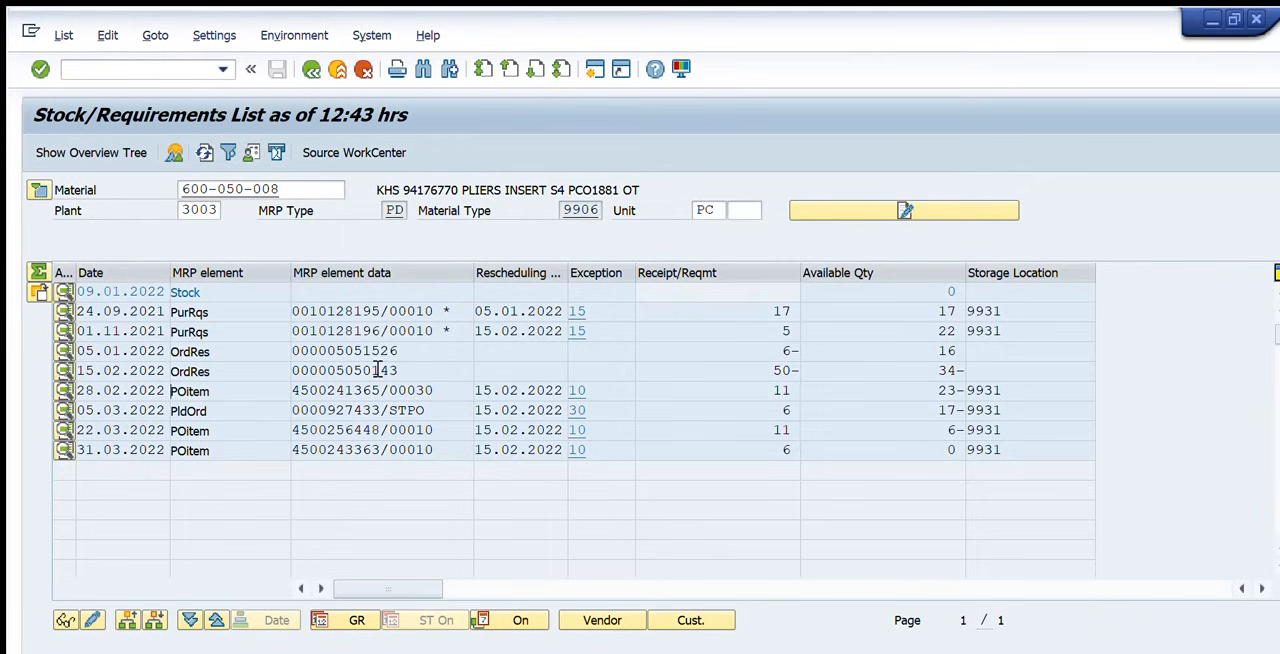
mouse_move(731, 320)
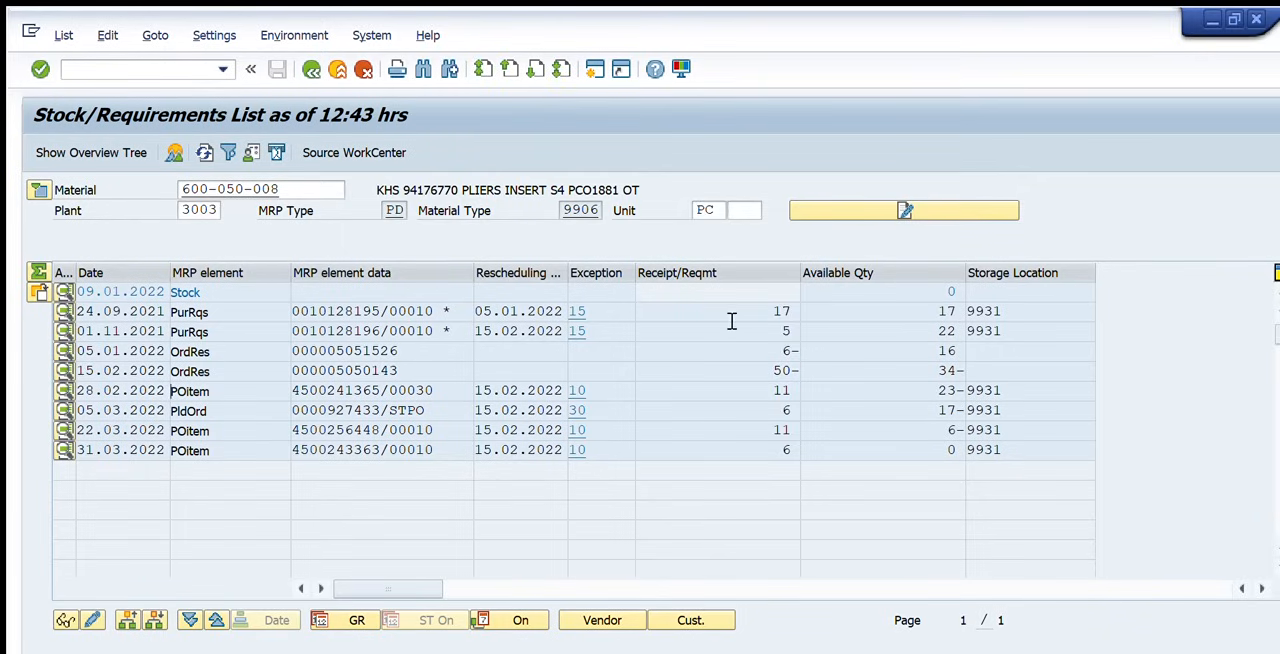
mouse_move(393, 357)
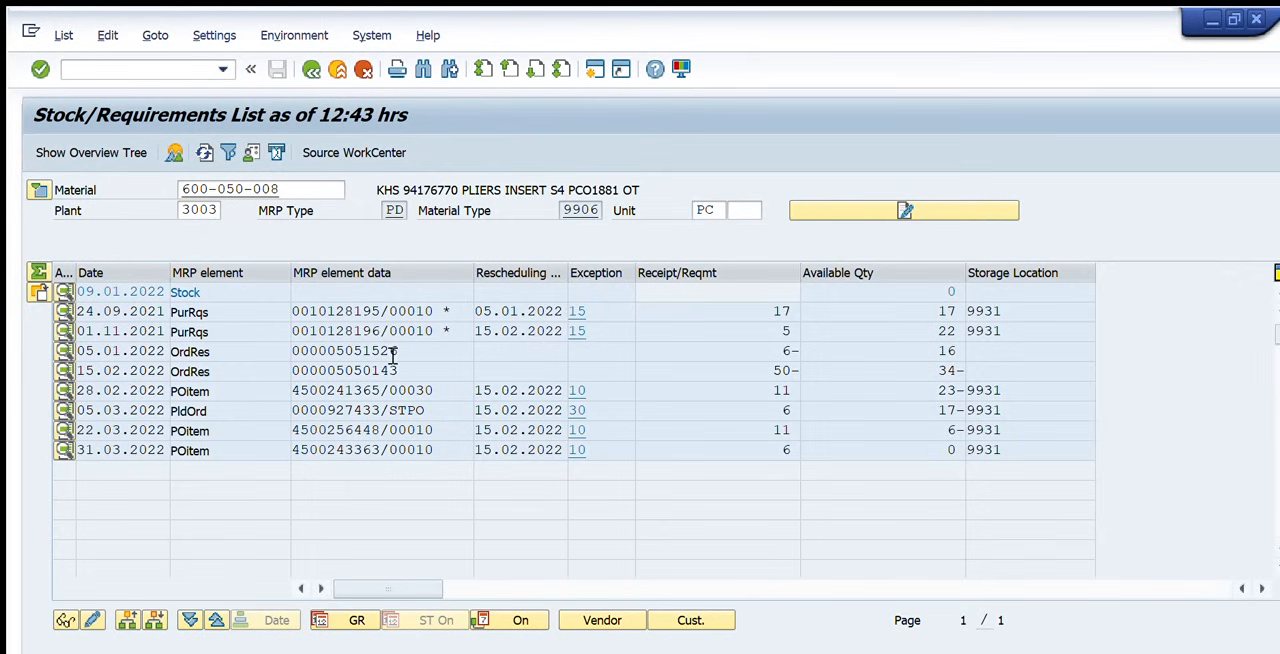
mouse_move(924, 349)
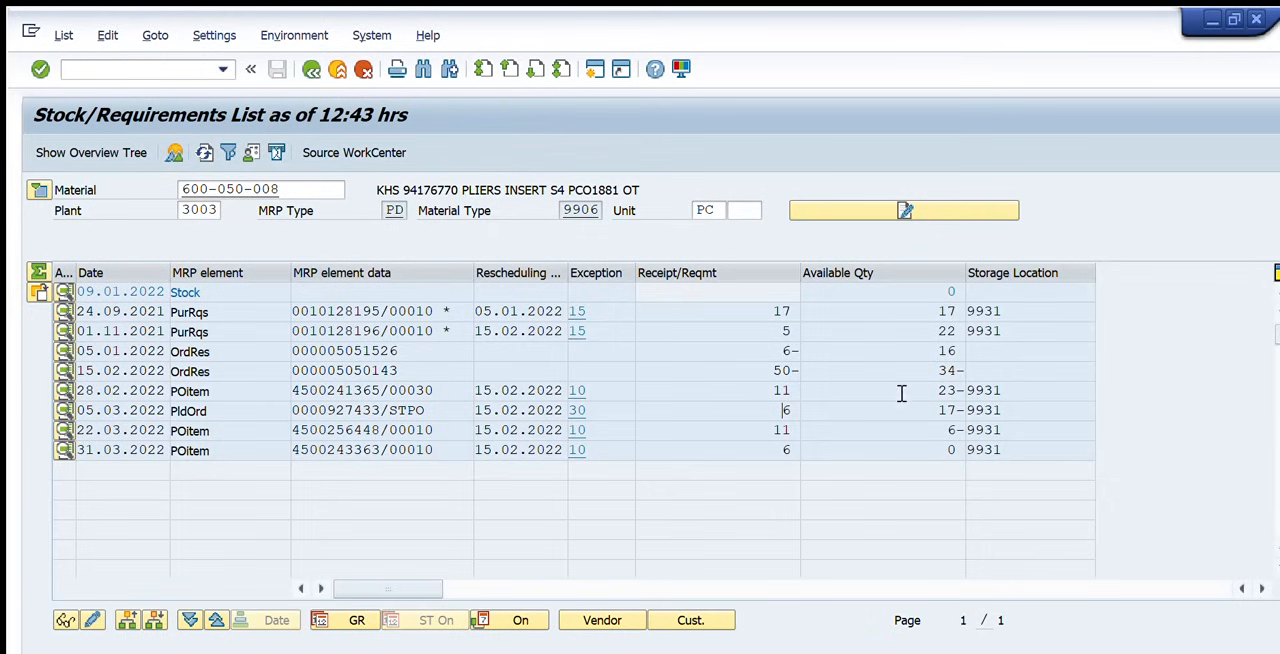
mouse_move(935, 370)
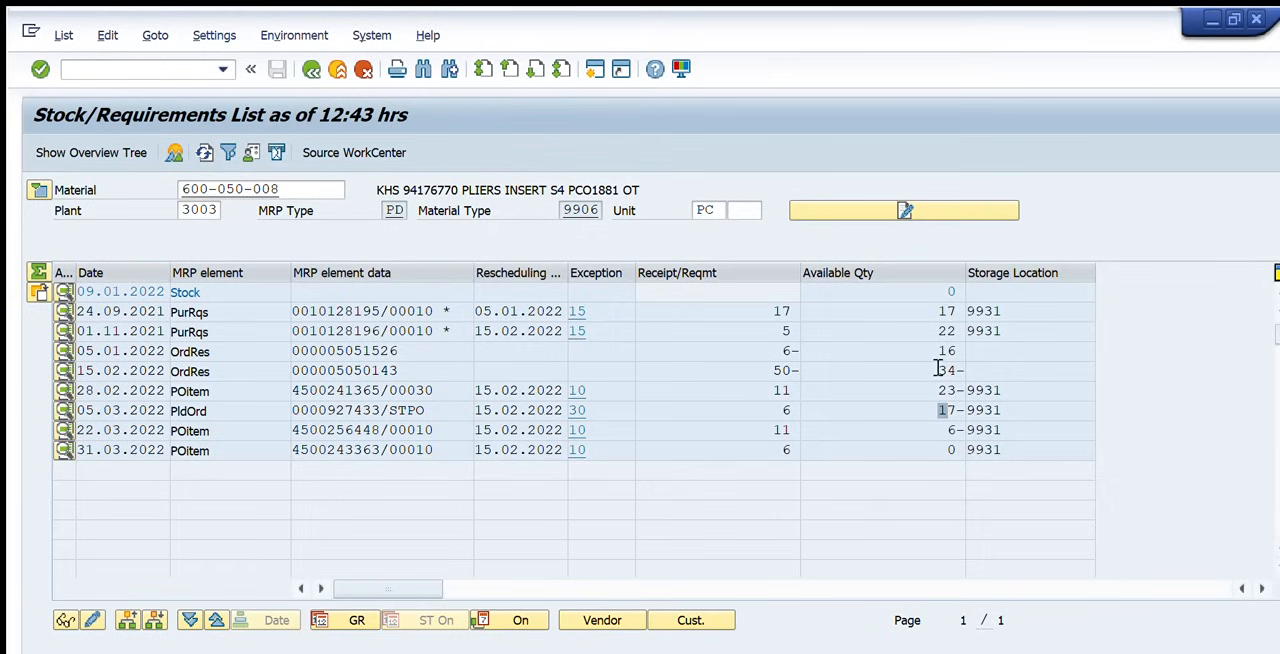
mouse_move(451, 331)
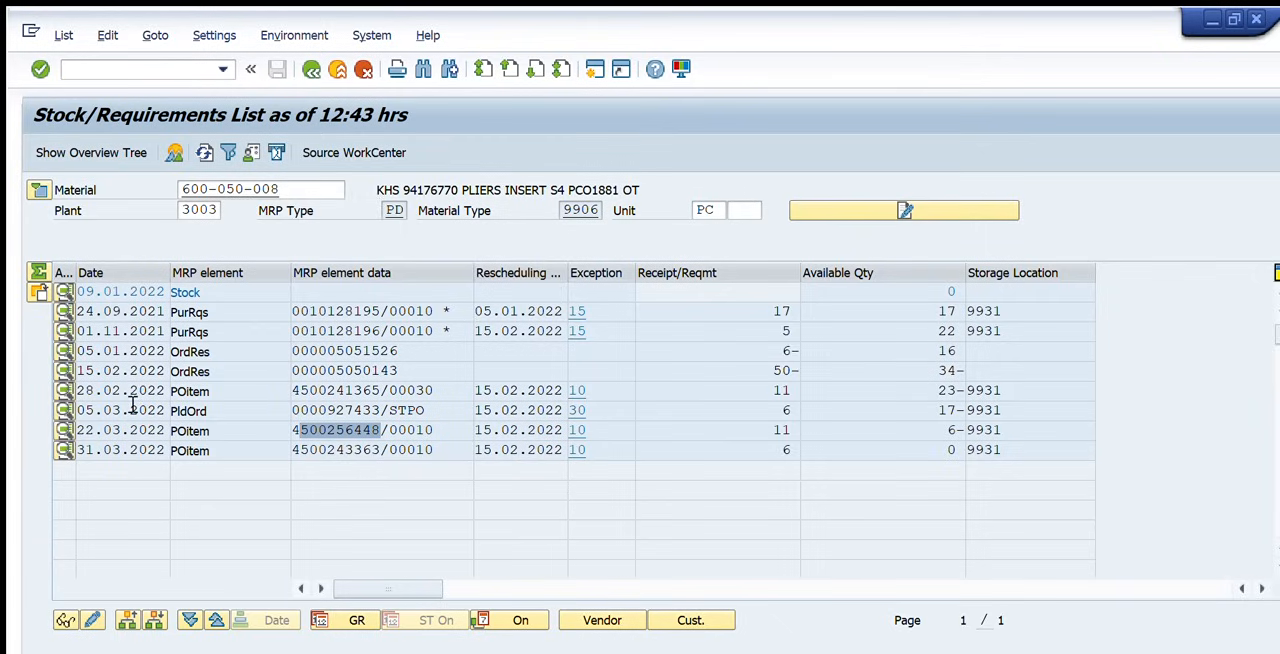
mouse_move(529, 371)
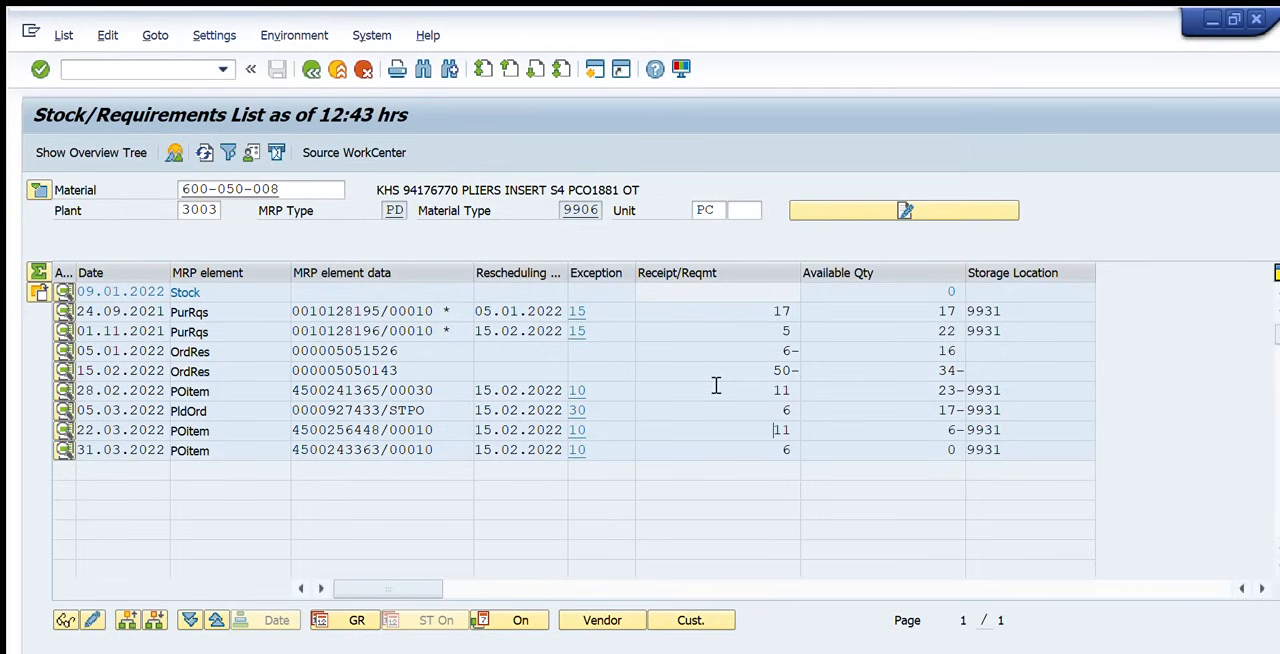
mouse_move(950, 400)
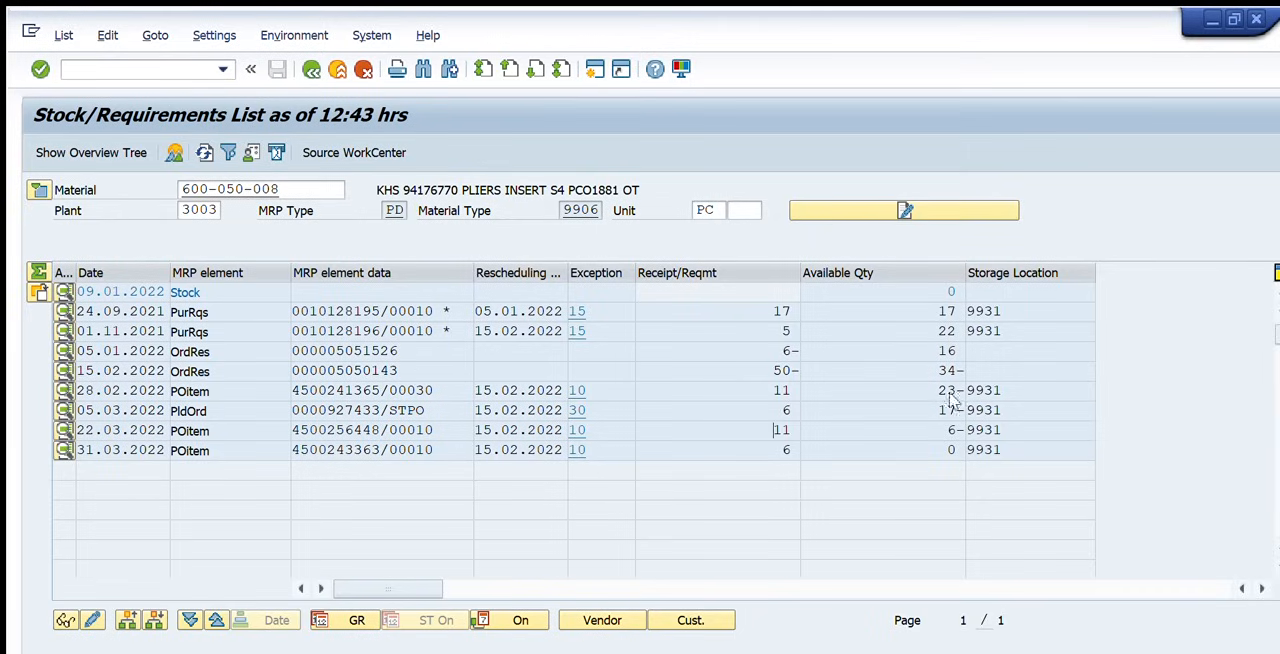
mouse_move(930, 398)
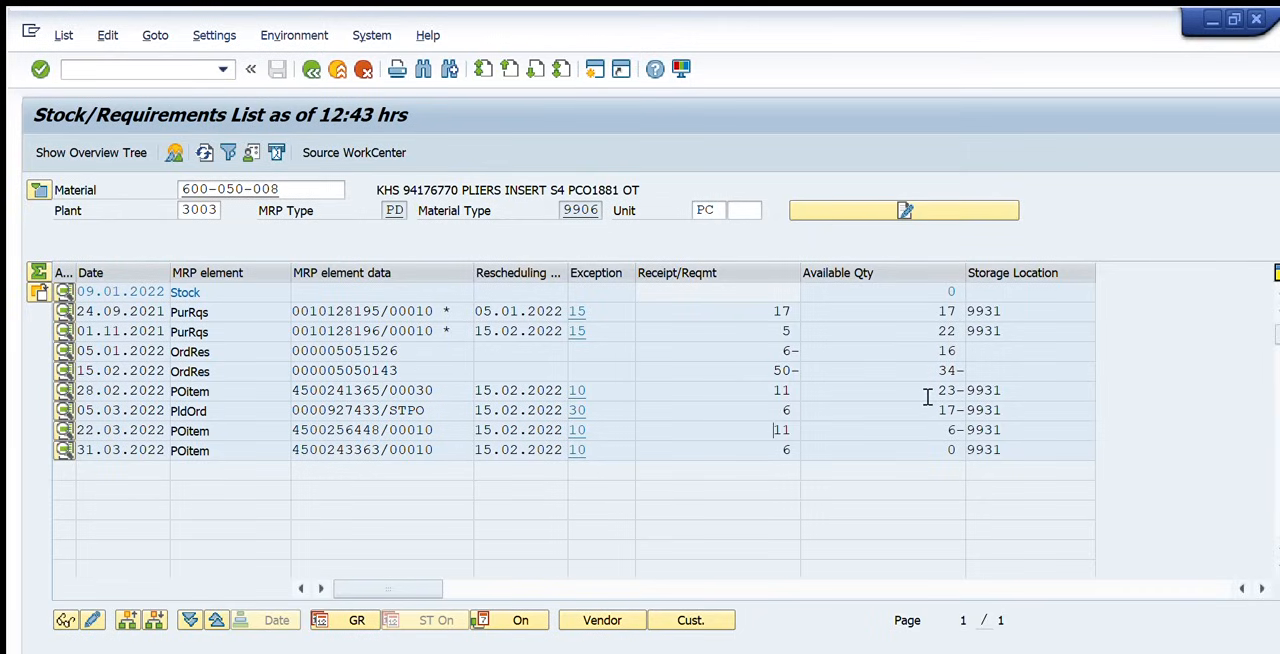
mouse_move(477, 613)
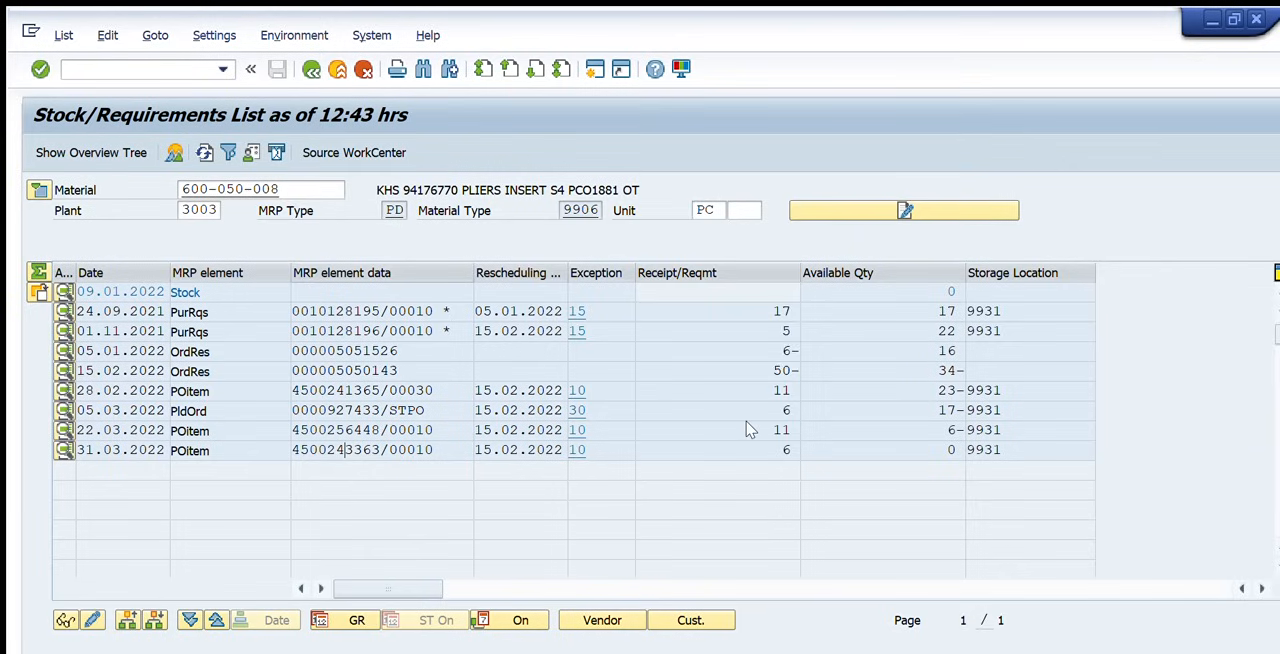
mouse_move(926, 402)
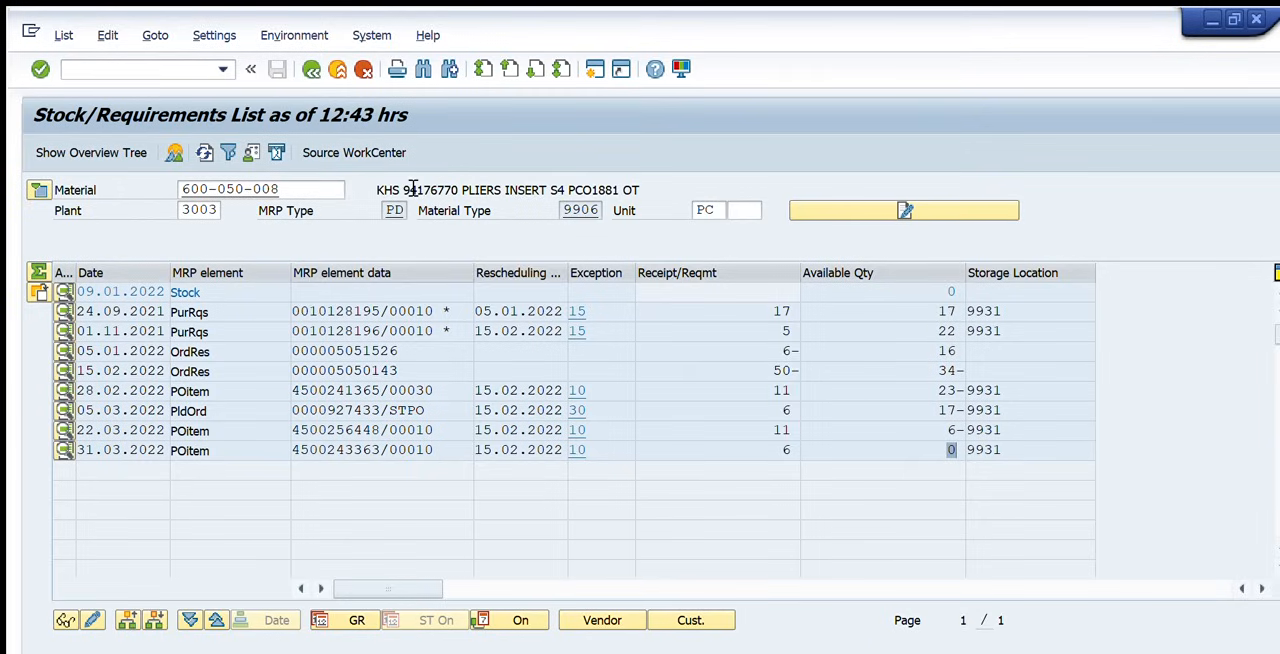
mouse_move(657, 404)
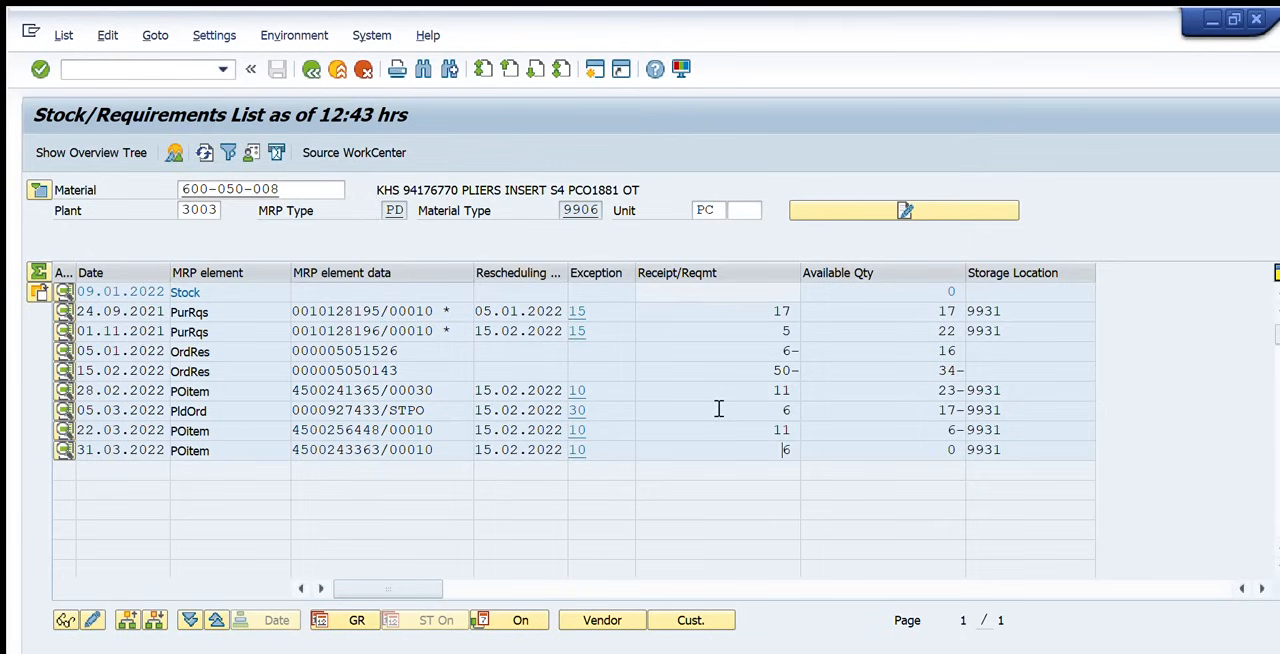
mouse_move(353, 340)
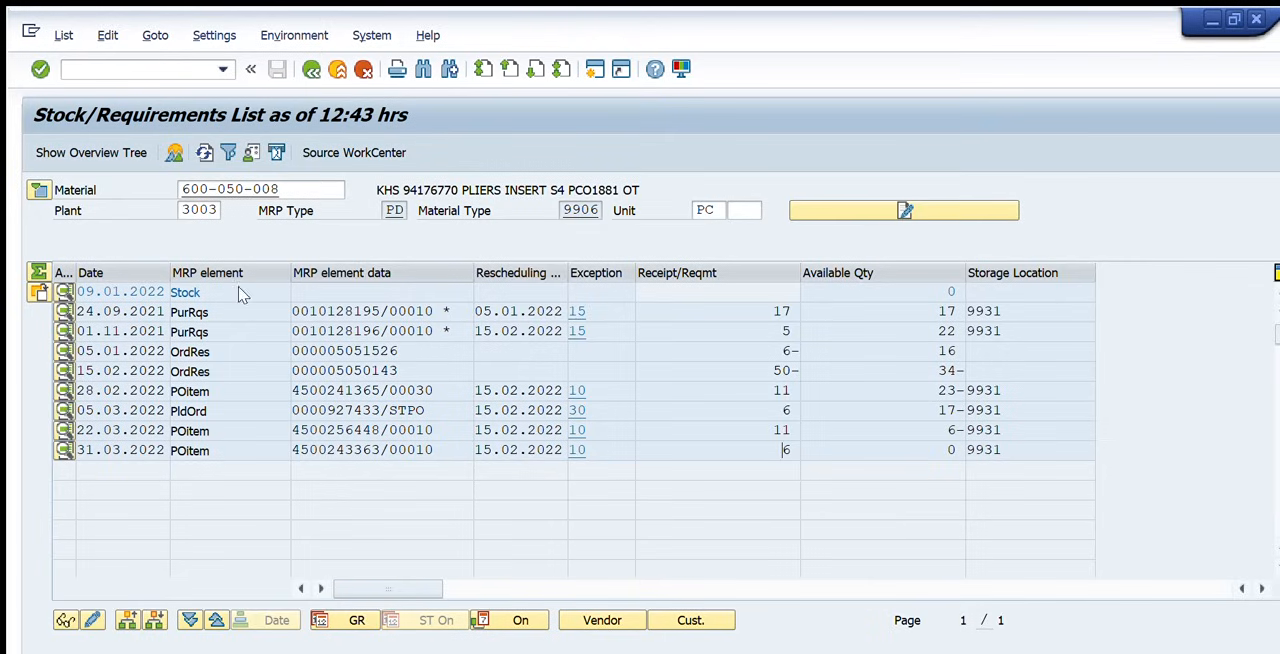
mouse_move(494, 293)
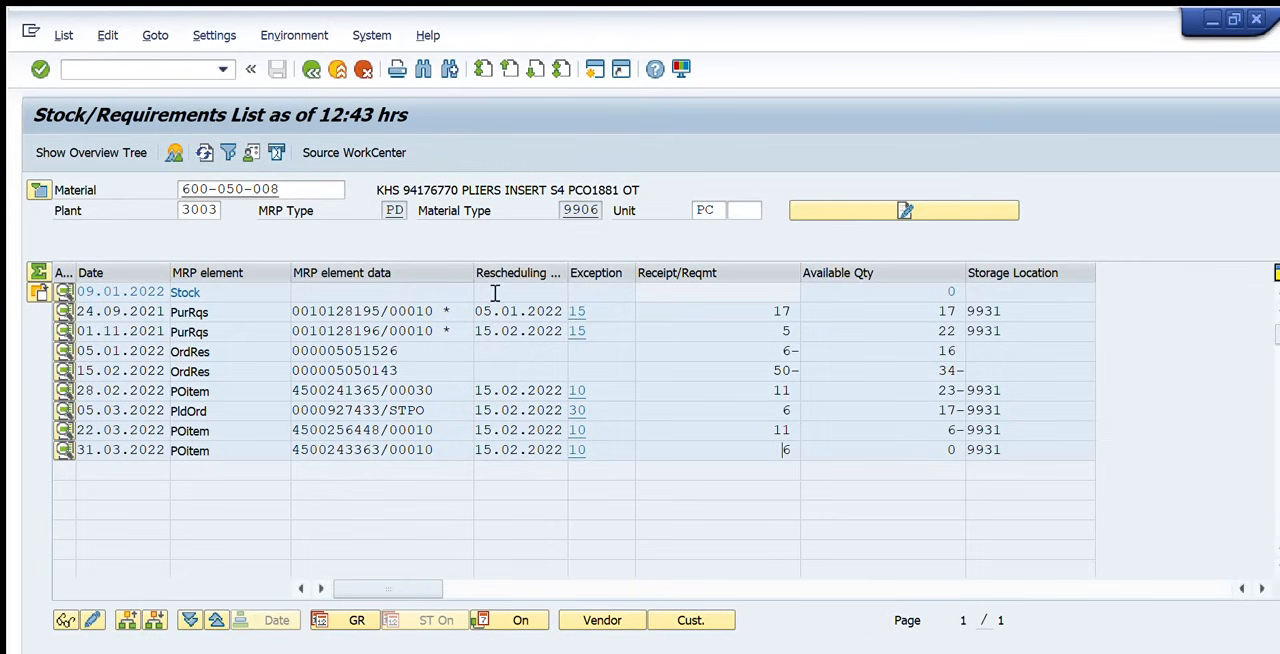
mouse_move(357, 291)
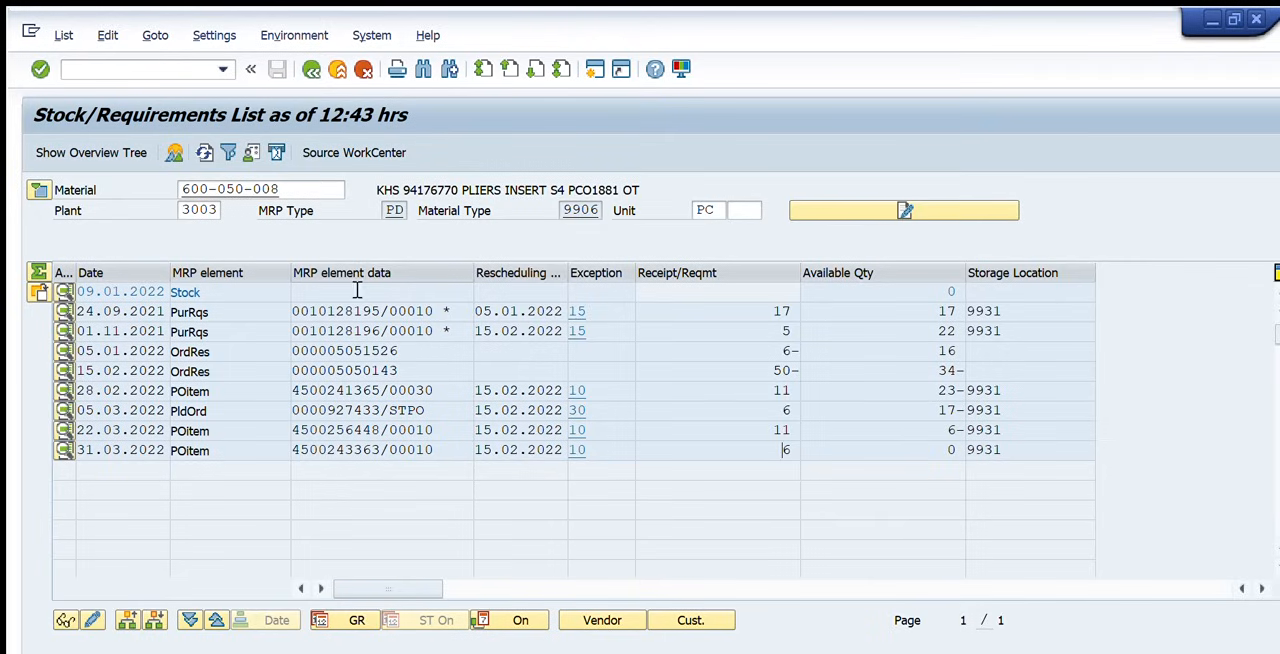
mouse_move(286, 260)
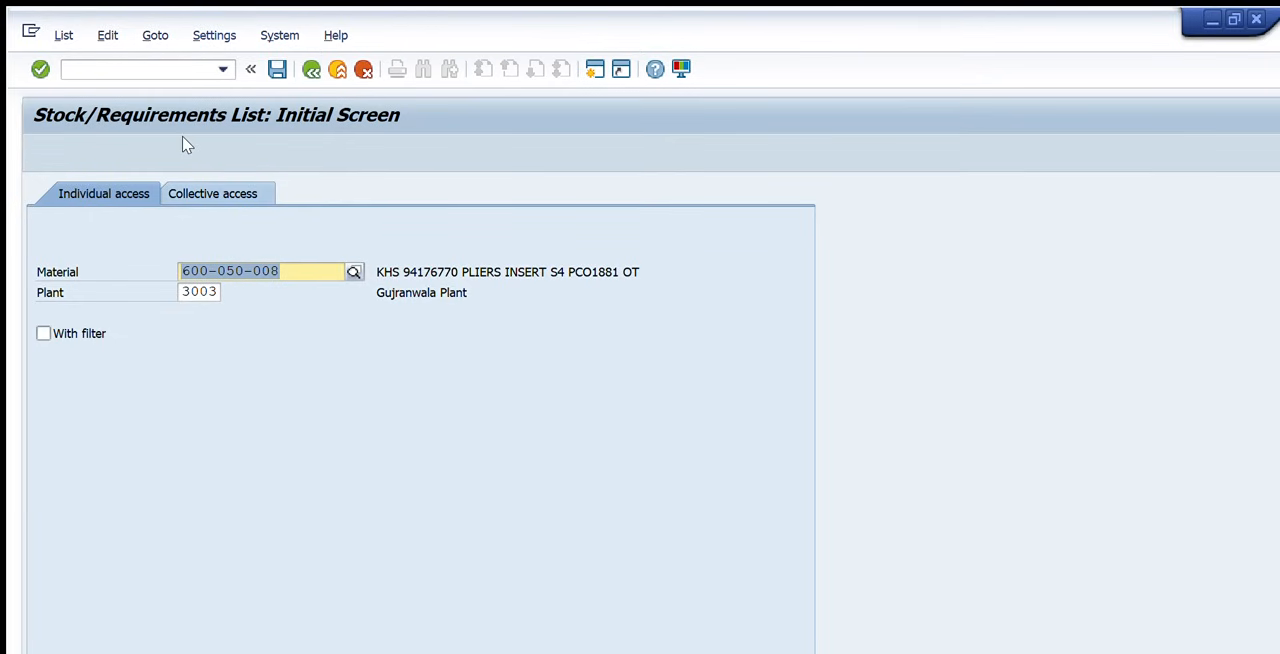
Switch to collective access and select materials by production line.
click(213, 193)
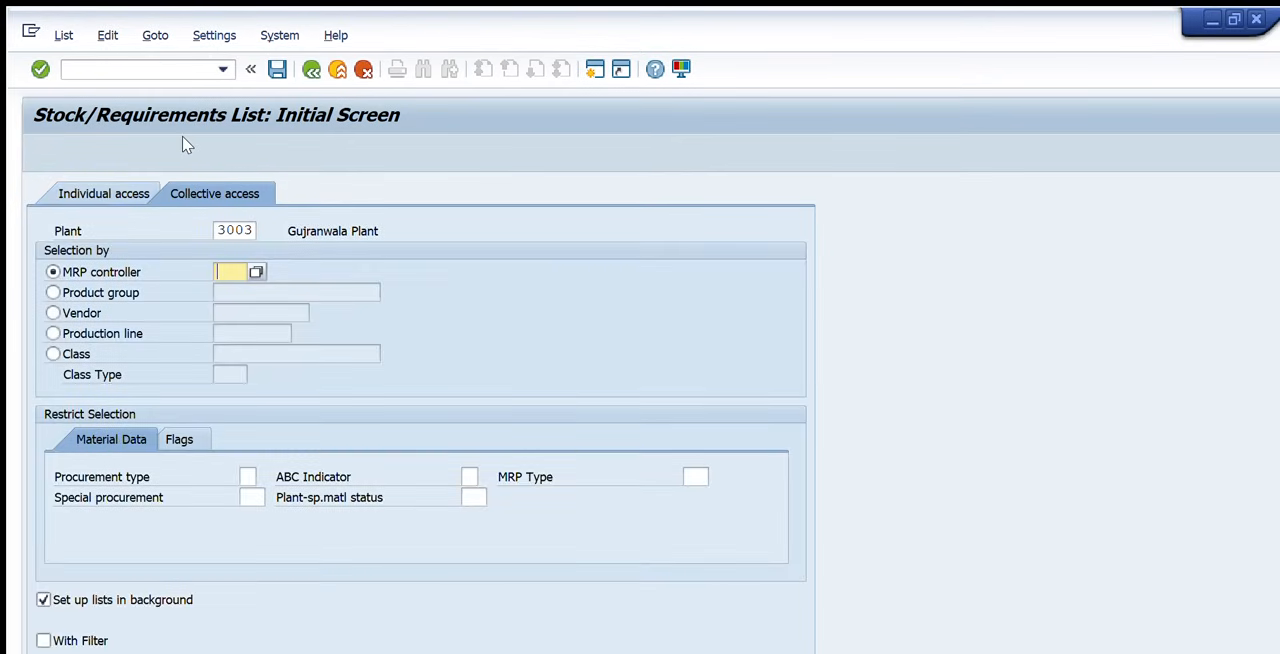
mouse_move(70, 237)
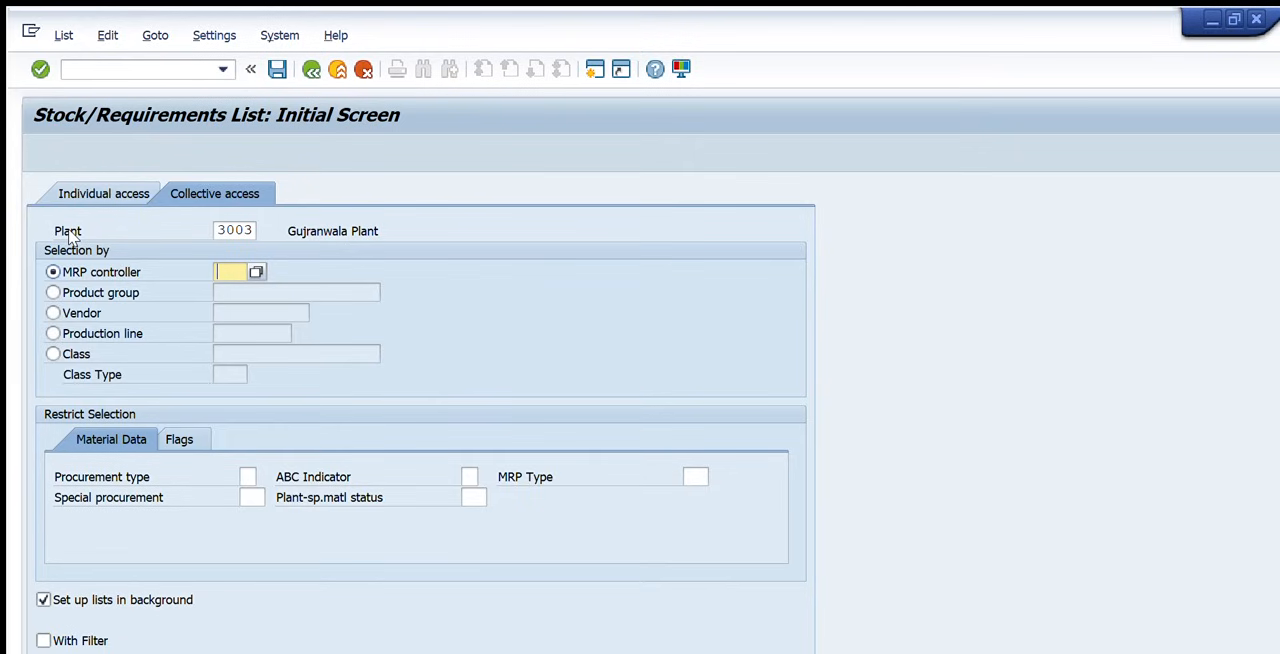
mouse_move(30, 331)
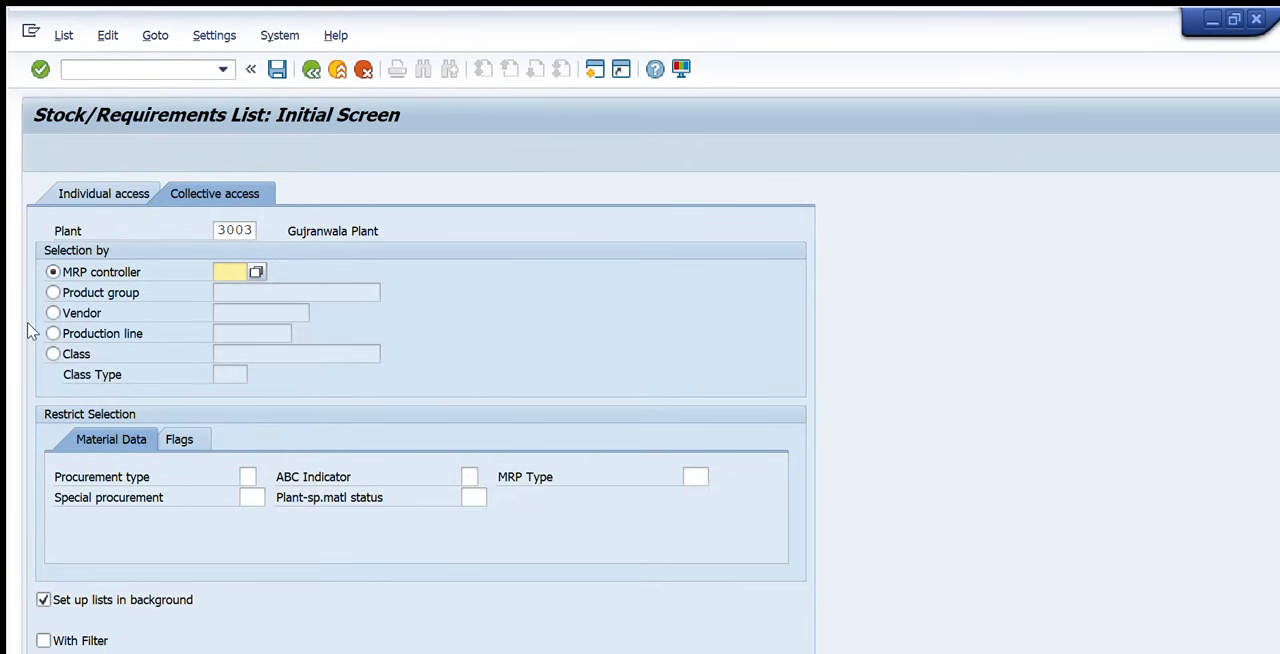
click(53, 333)
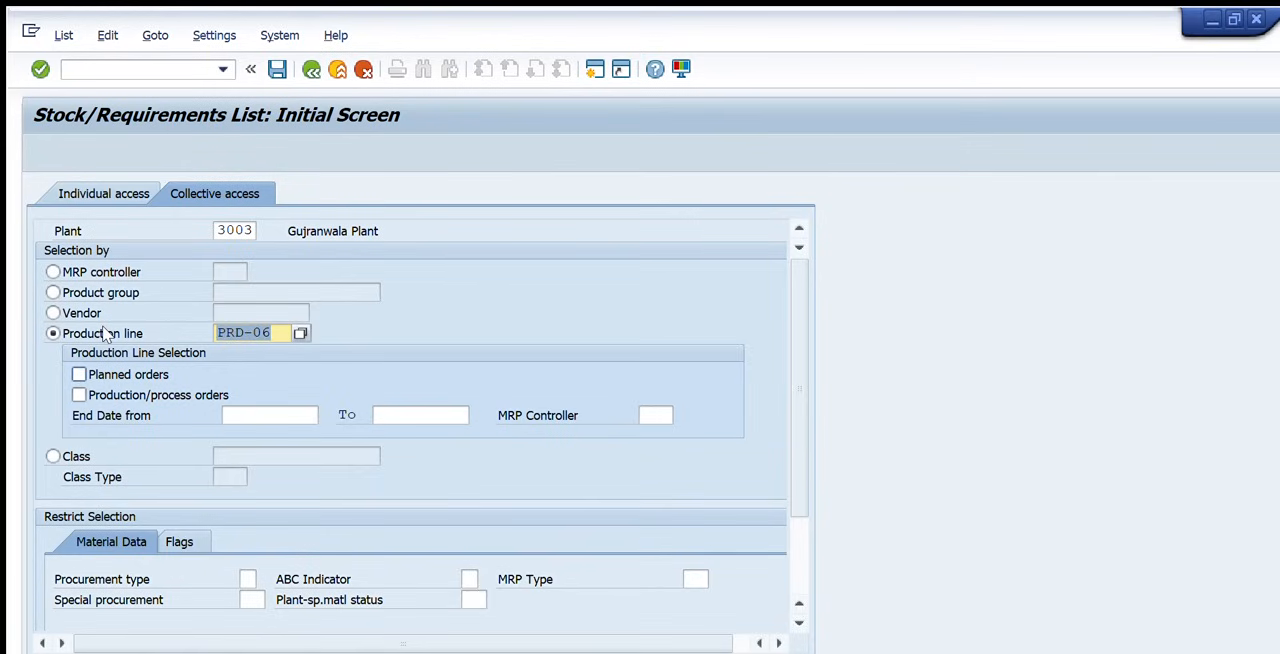
Include planned orders with end dates from 1.1.2022 to 15.01.20.
click(79, 374)
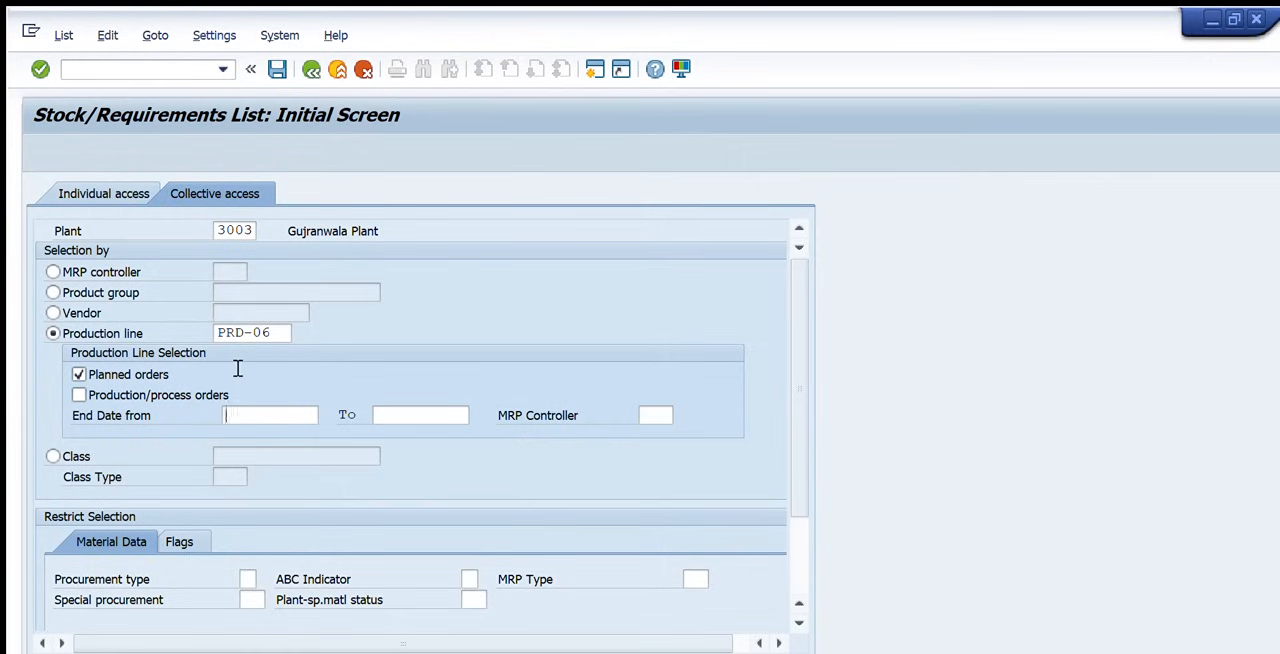
text(1.)
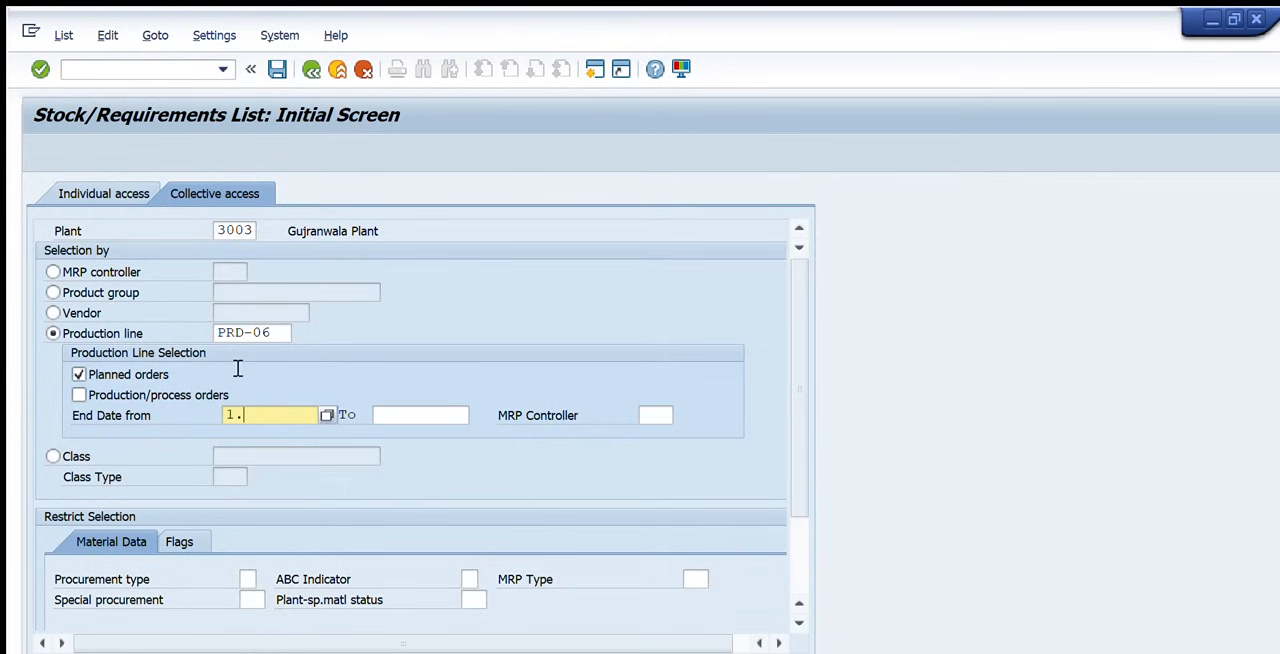
text(1.2022)
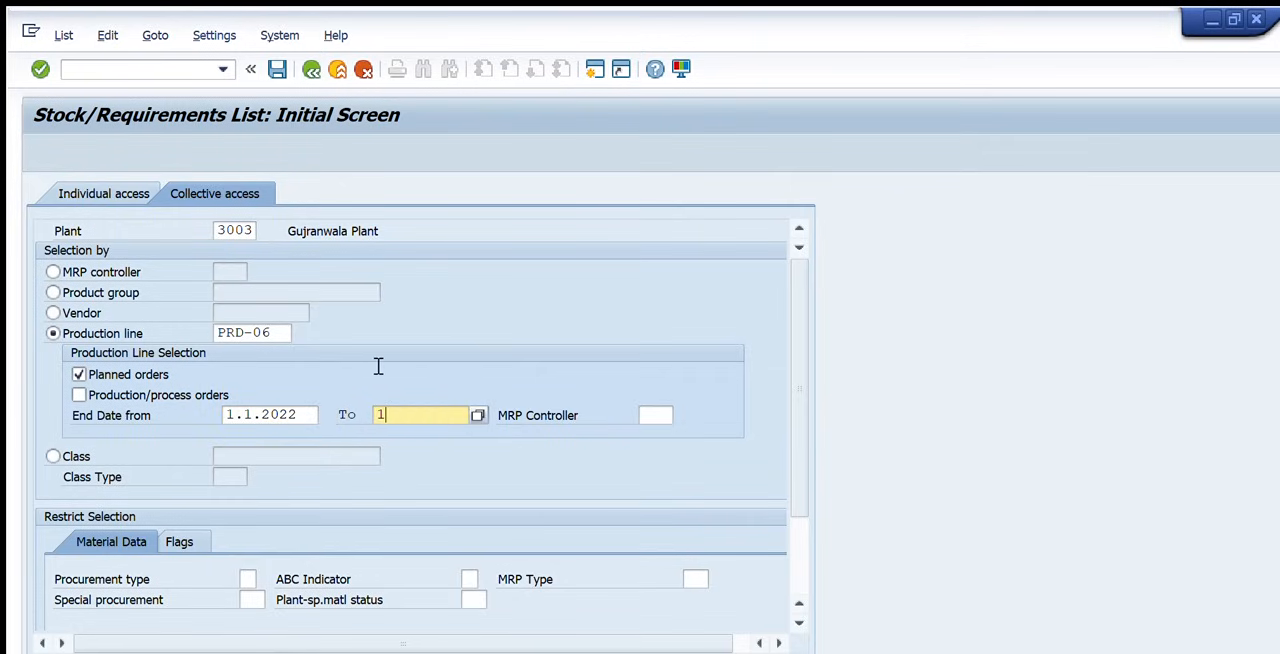
text(15.01.20)
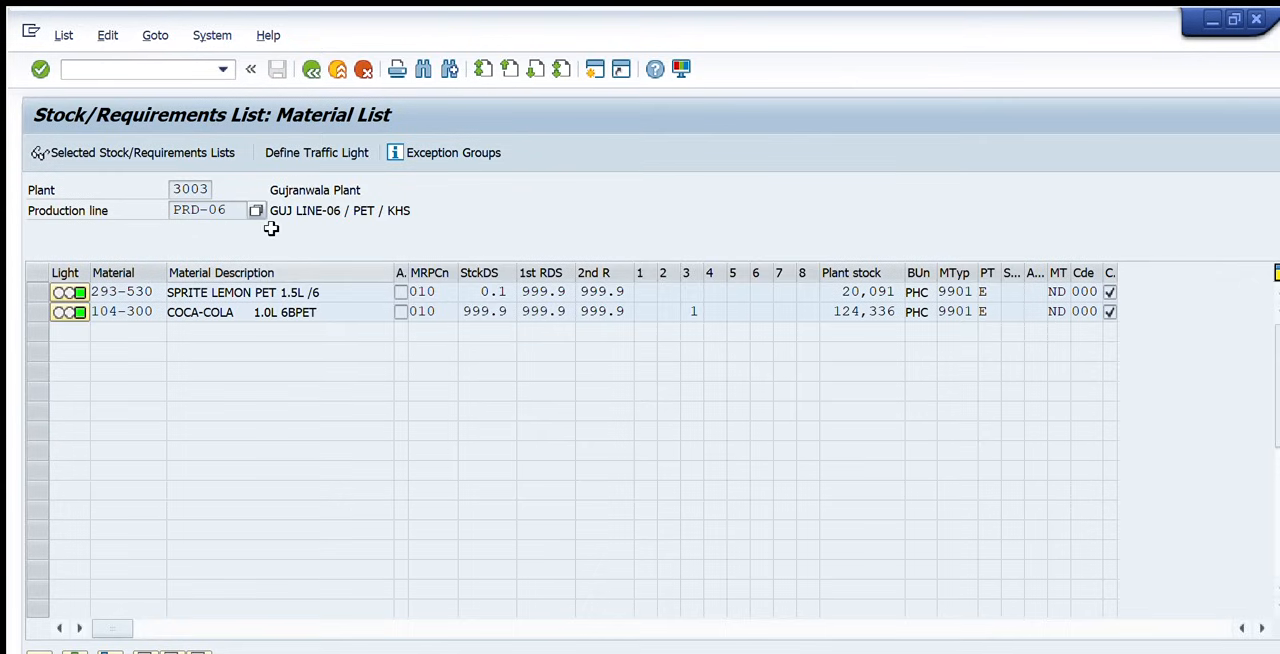
mouse_move(828, 245)
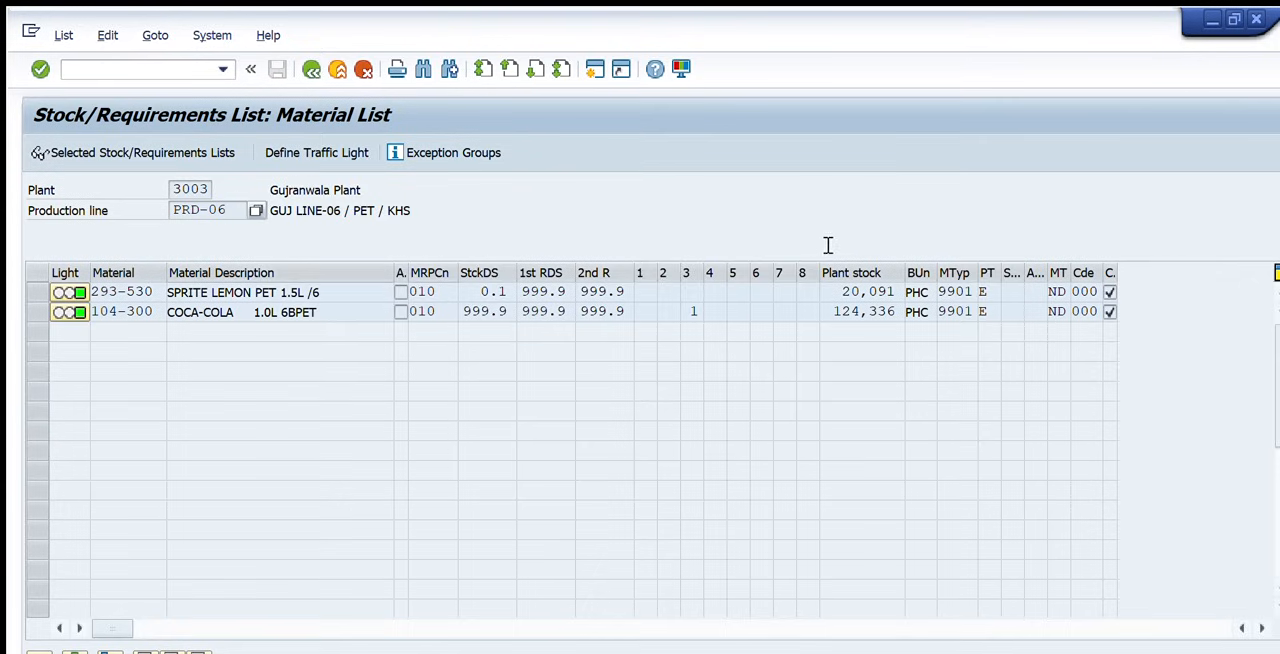
Select the Sprite plant stock value and scroll the PRD-06 material list right.
click(867, 291)
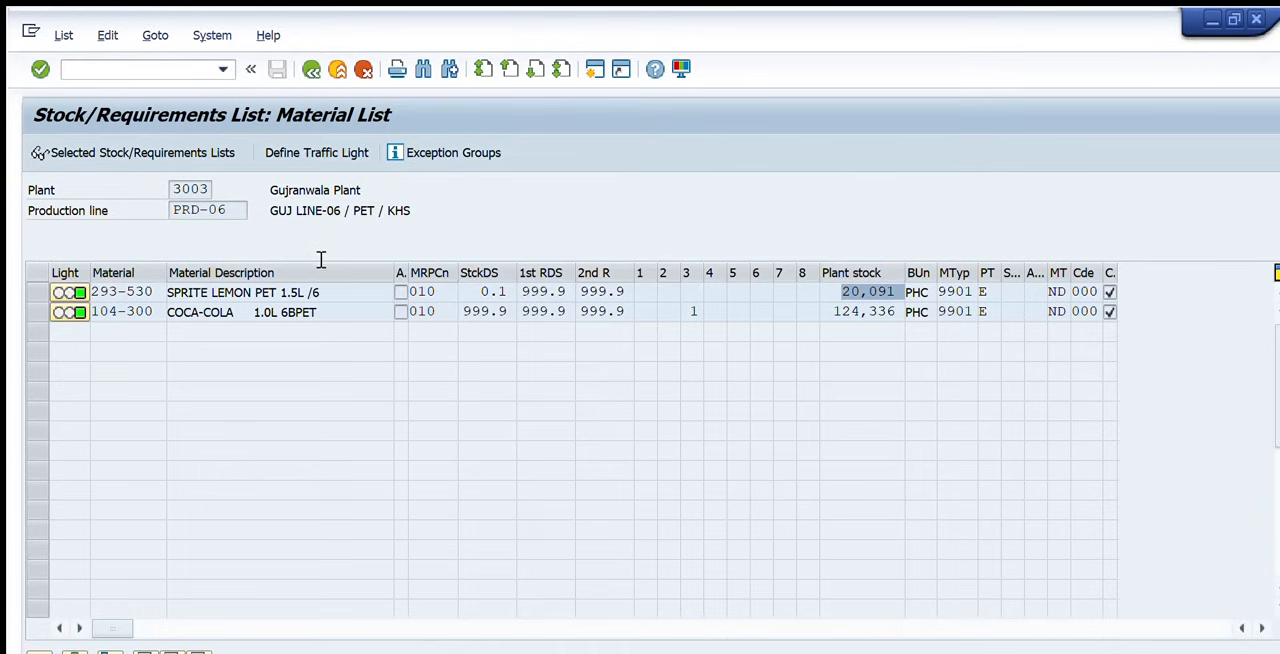
mouse_move(625, 250)
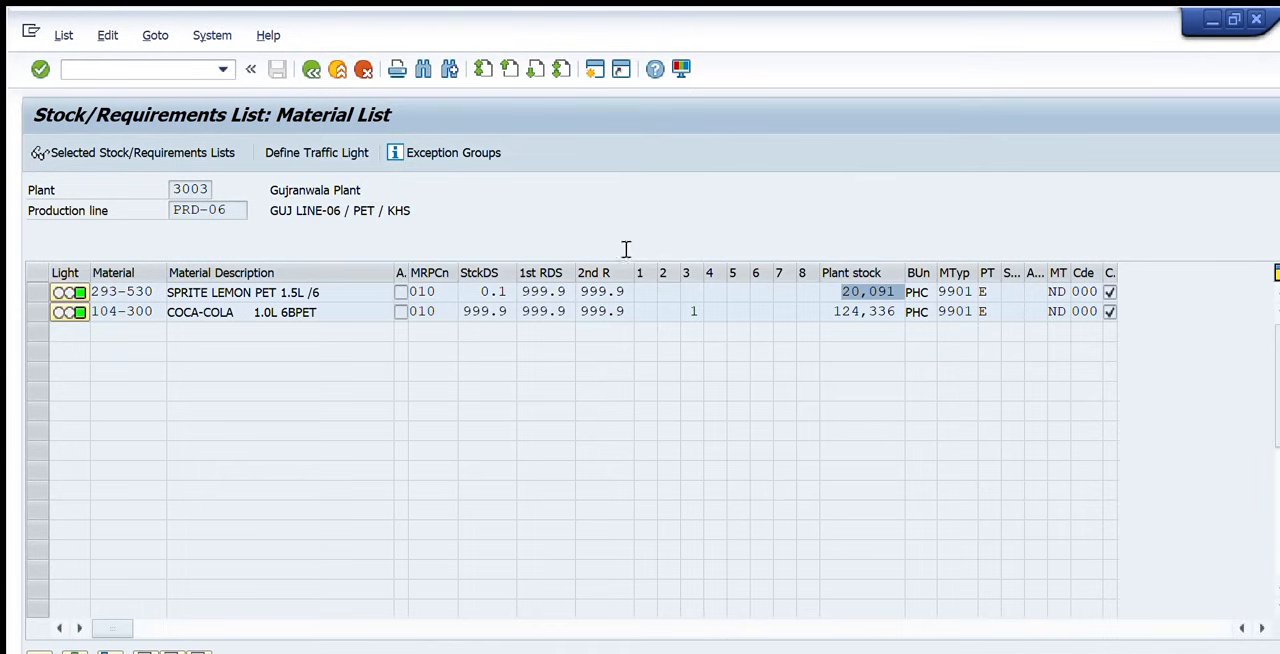
mouse_move(876, 261)
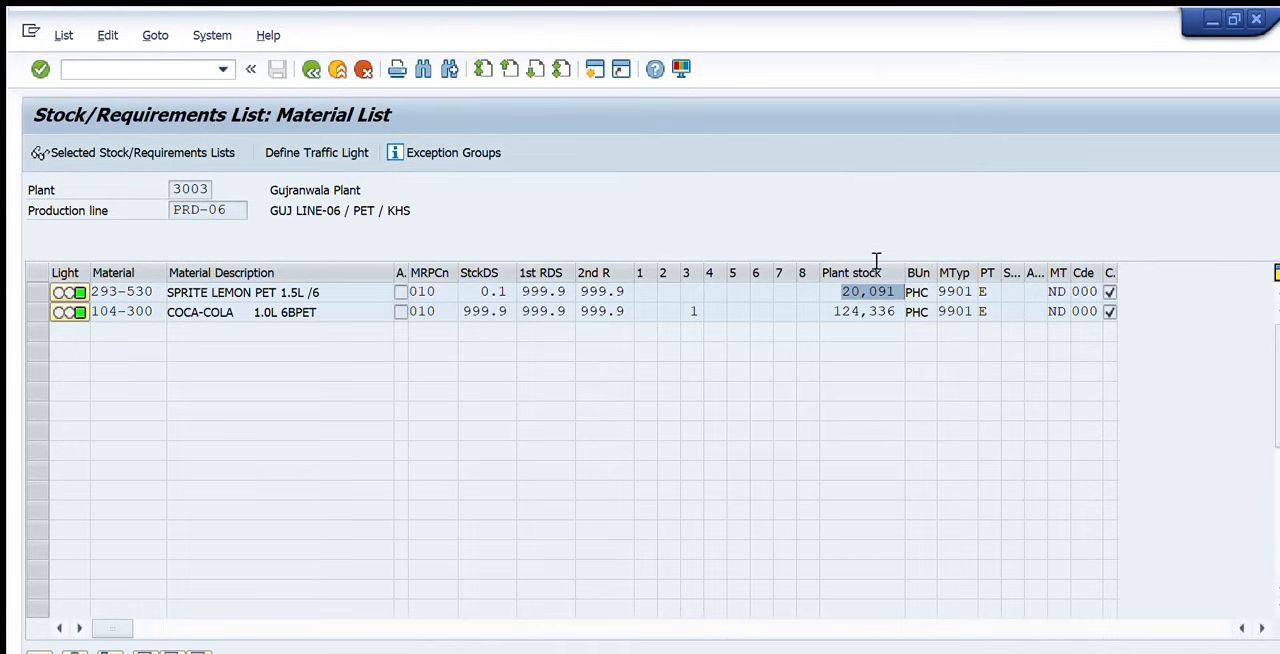
mouse_move(100, 580)
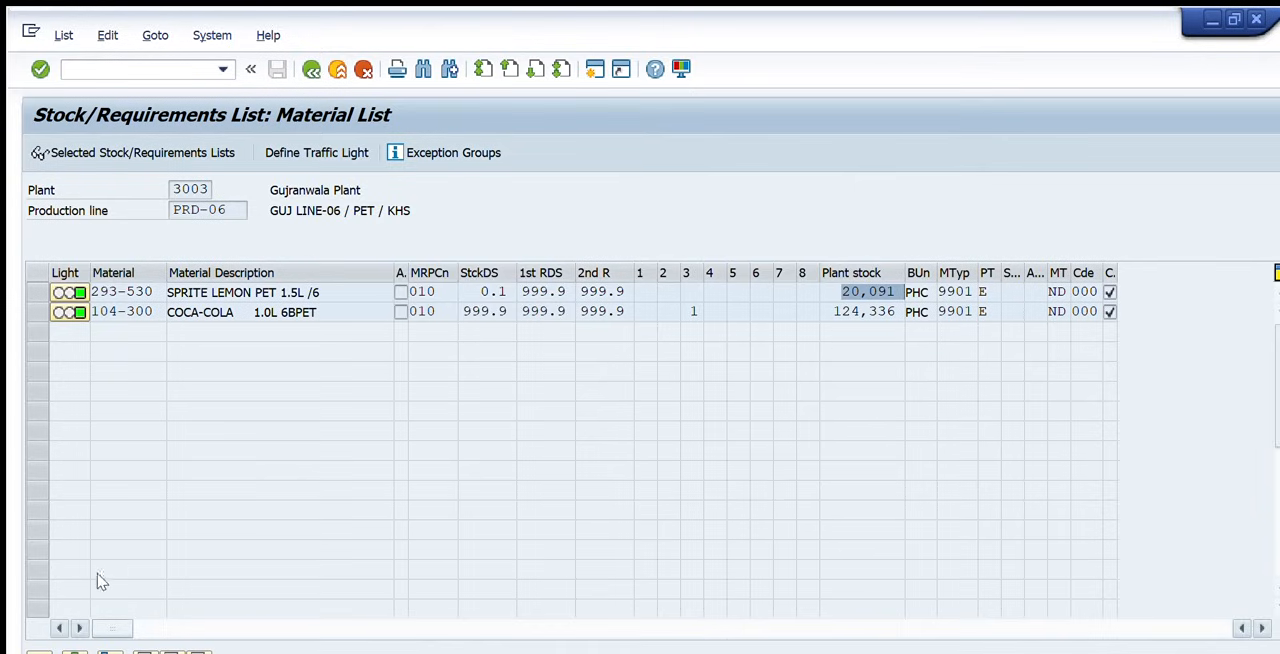
scroll(right, 3)
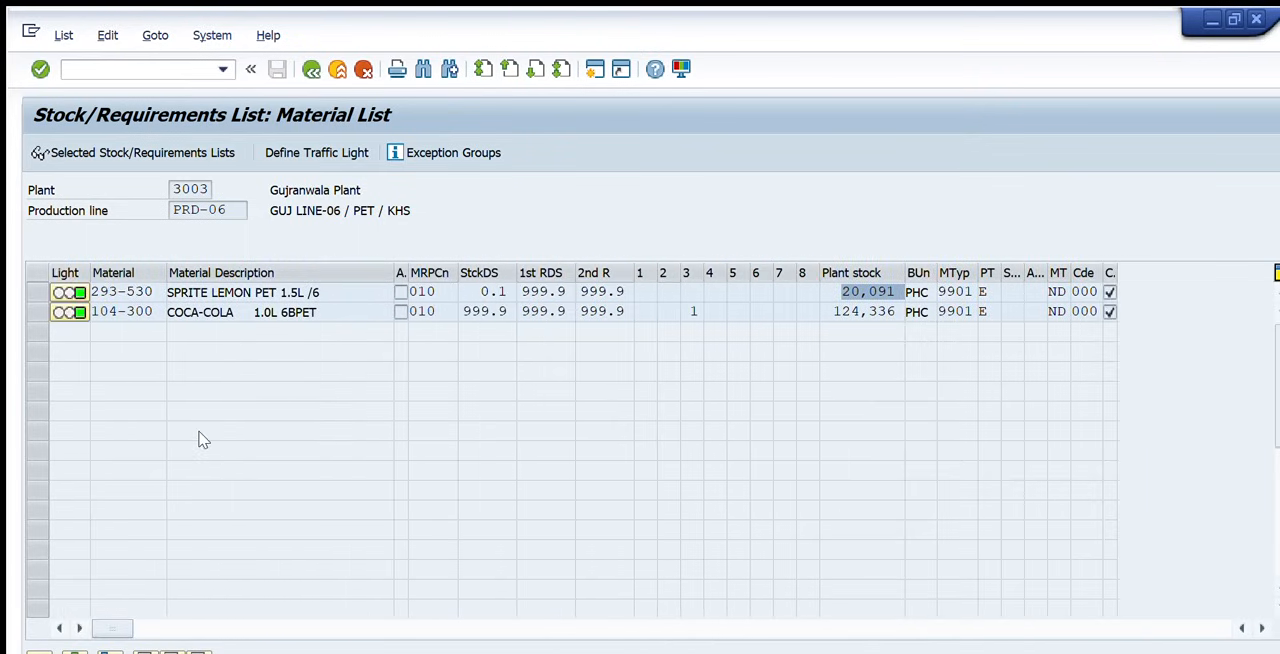
mouse_move(293, 14)
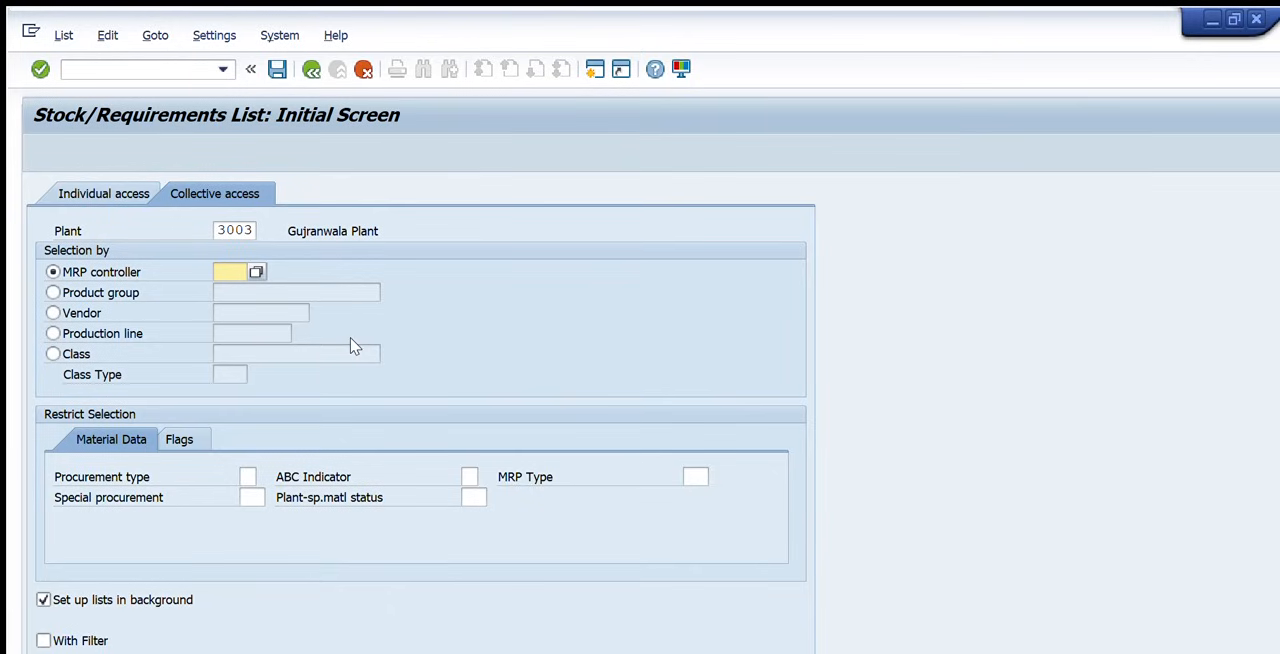
mouse_move(1080, 285)
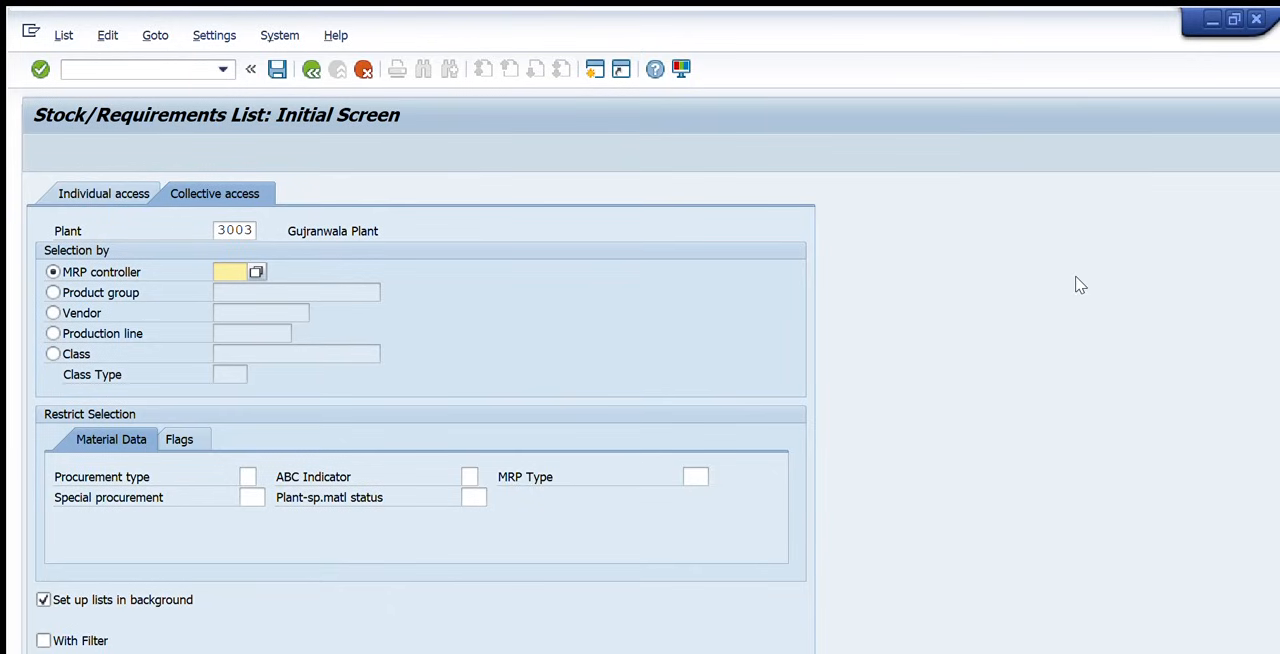